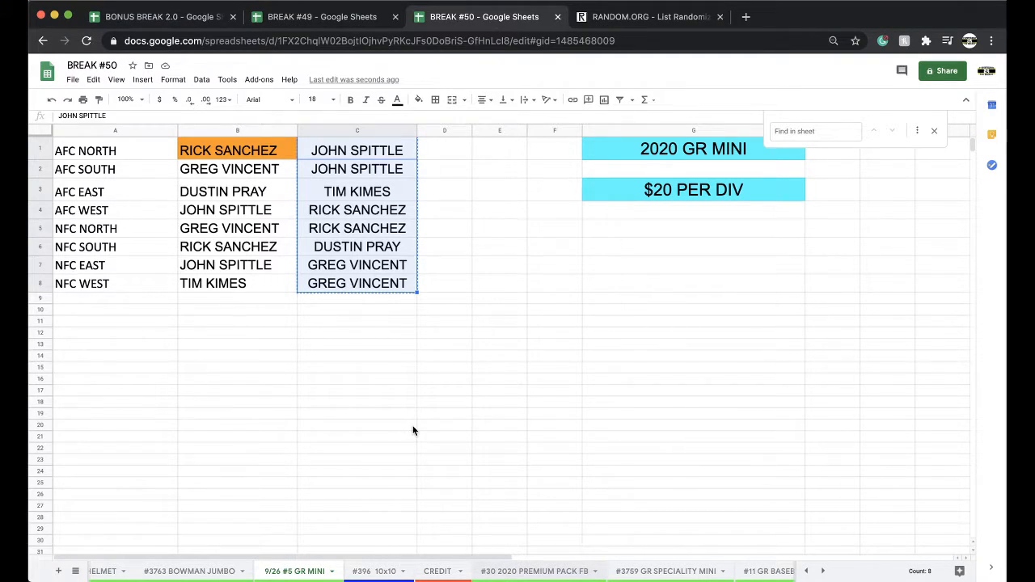
- Copy column E spot numbers from the #30 2020 PREMIUM PACK FB sheet and switch to RANDOM.ORG
left_click(538, 571)
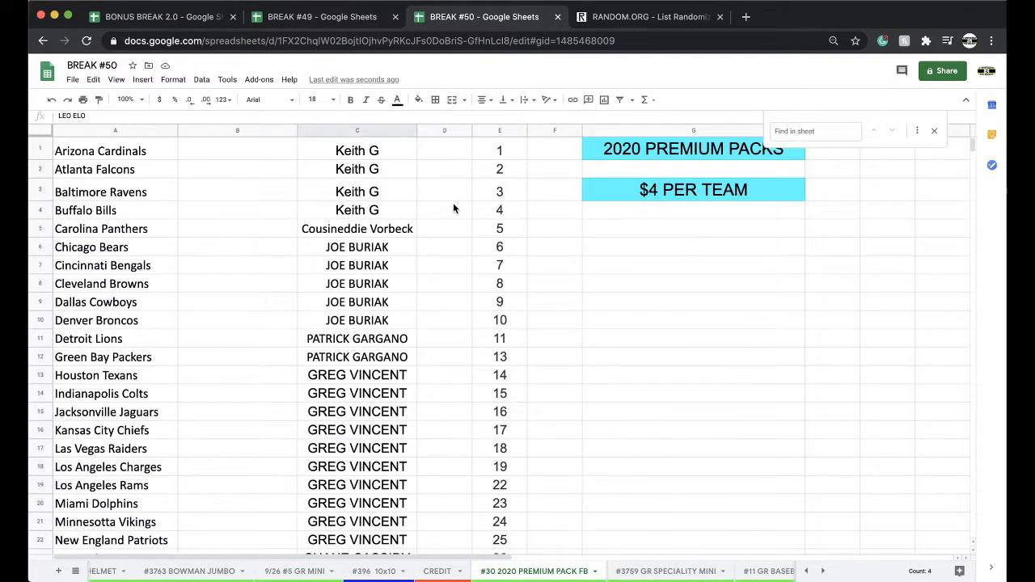
left_click(498, 130)
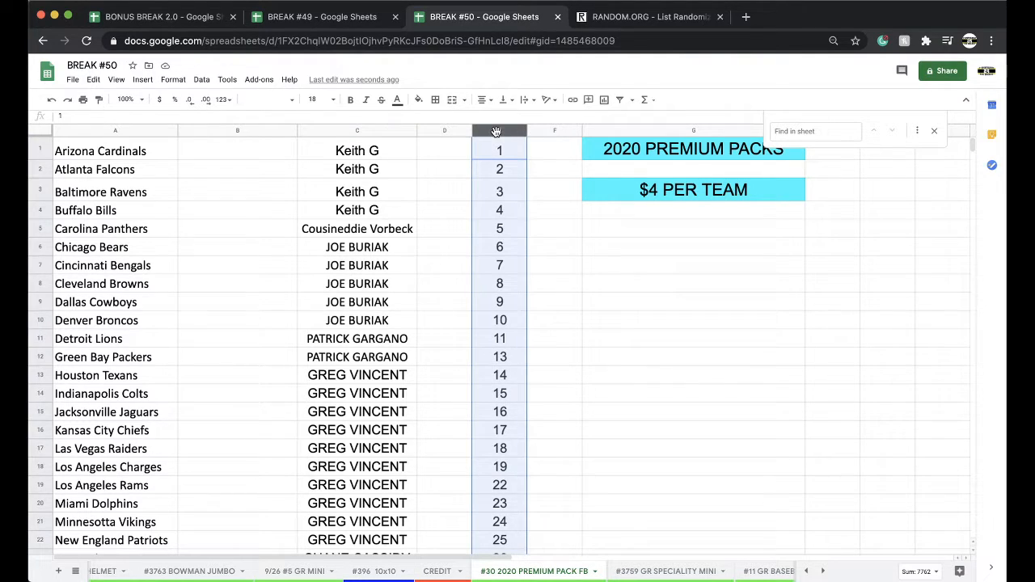
left_click(650, 16)
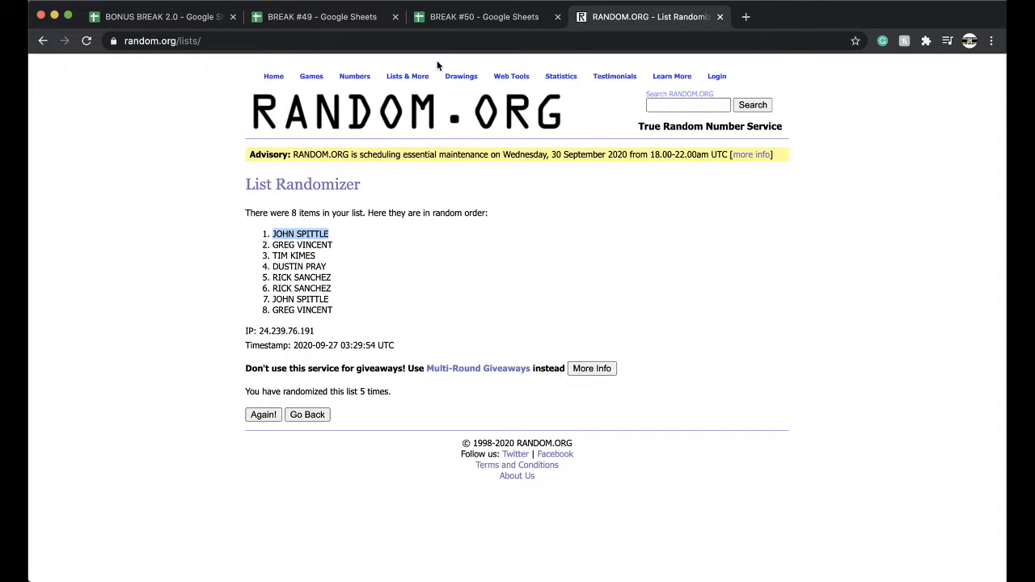
- Paste the 111 spot numbers into the List Randomizer and run the first shuffle
left_click(307, 414)
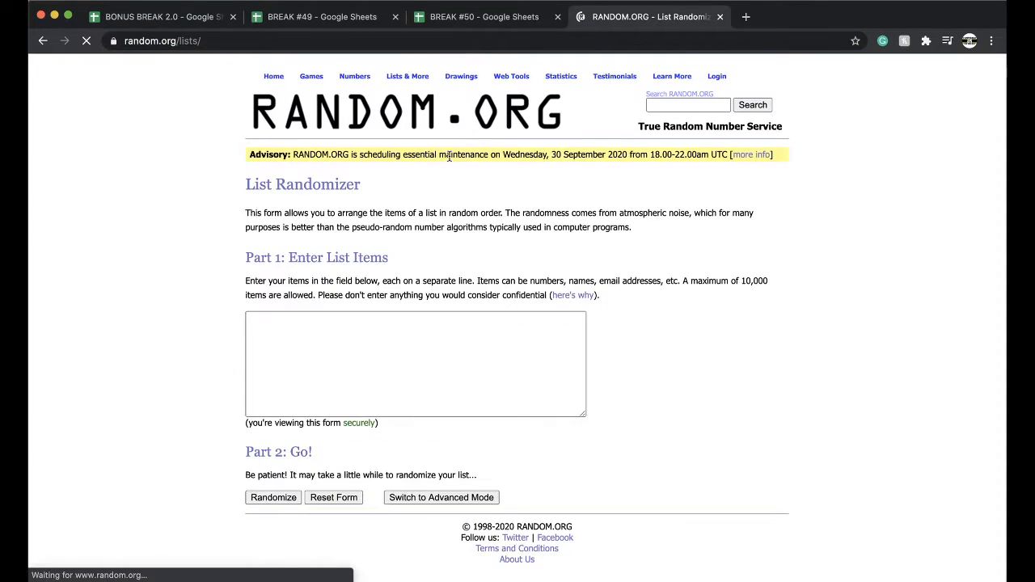
left_click(414, 363)
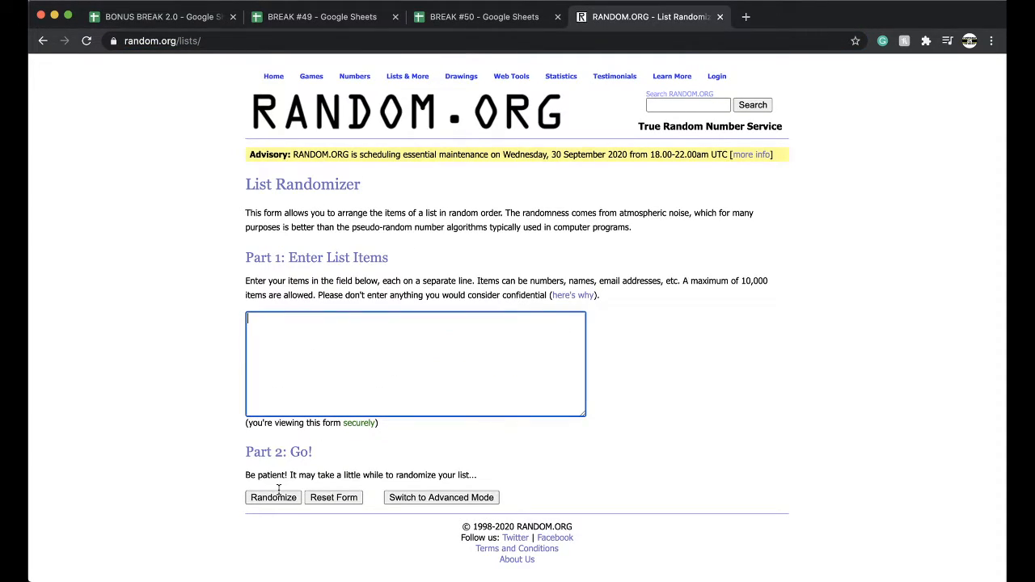
left_click(272, 498)
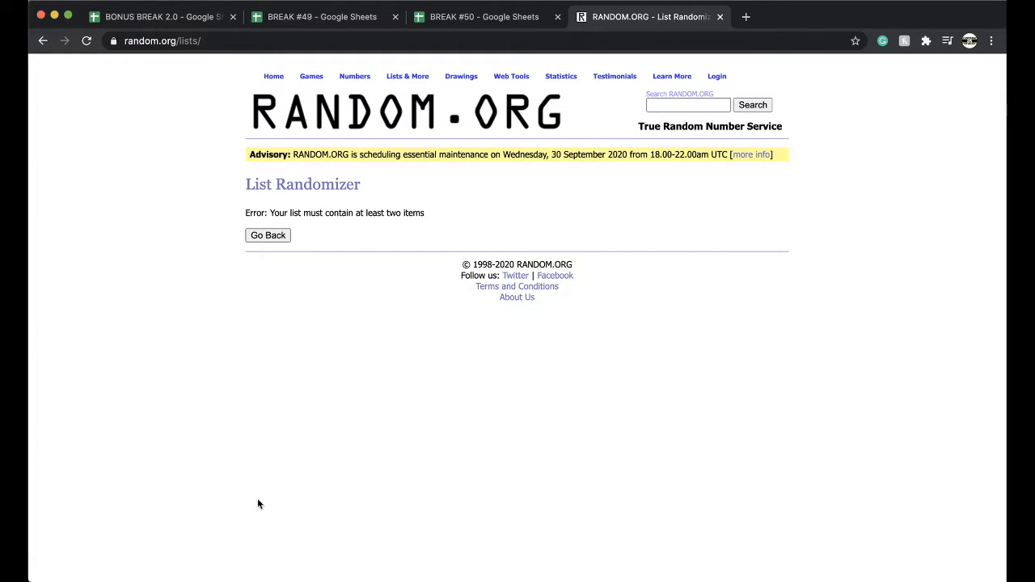
mouse_move(271, 495)
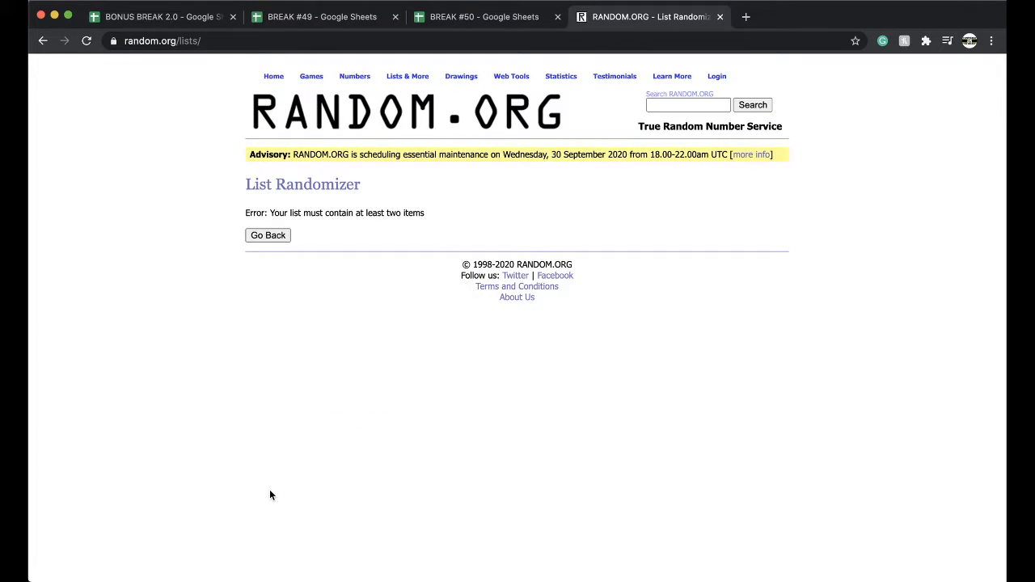
mouse_move(283, 476)
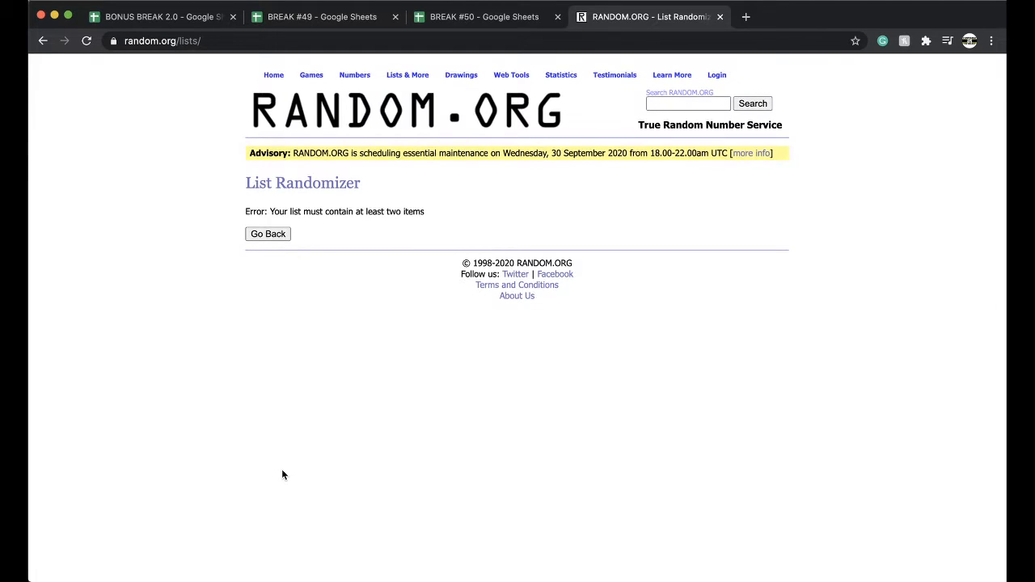
left_click(269, 233)
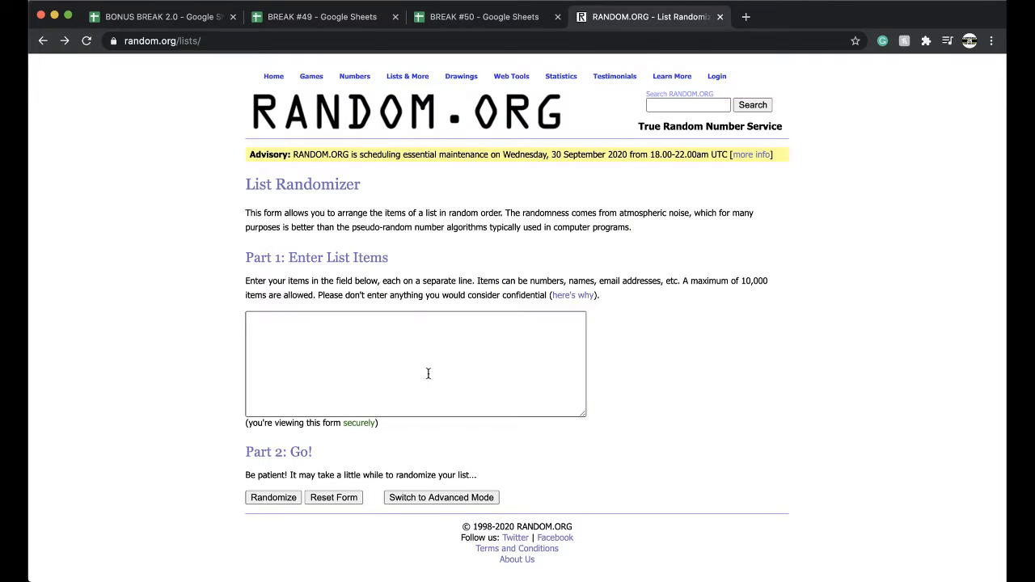
left_click(272, 498)
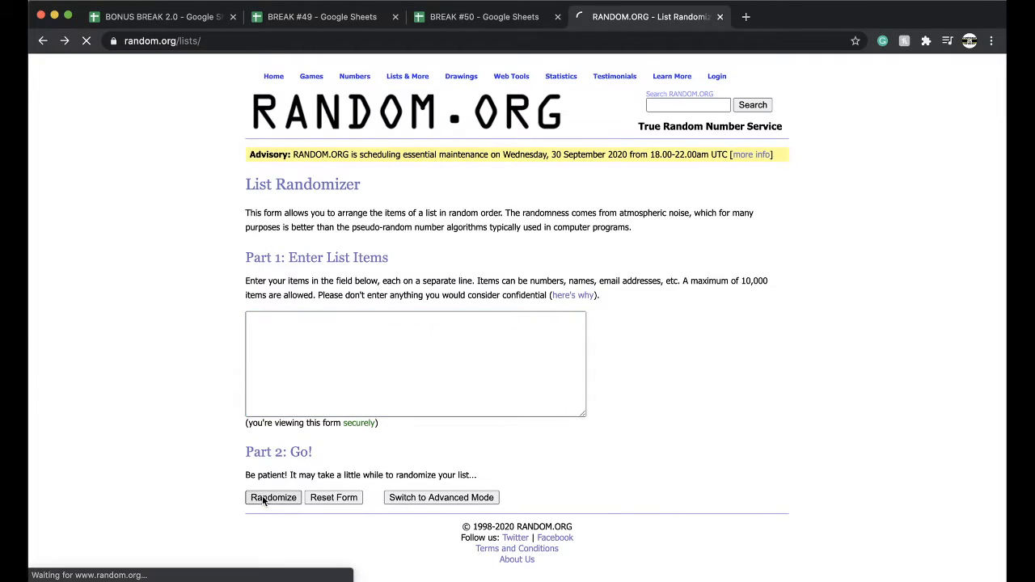
left_click(272, 498)
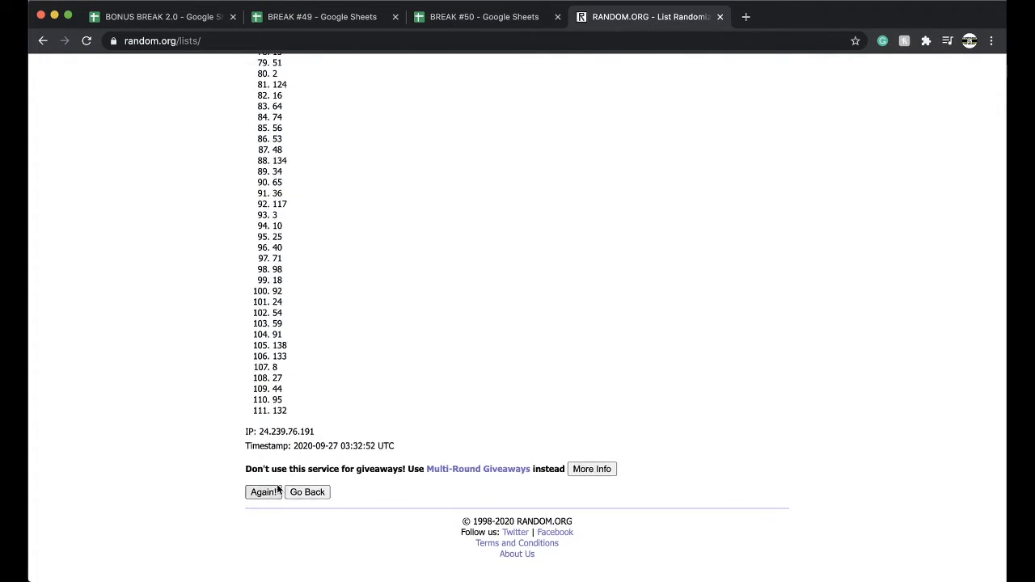
- Reshuffle the spot numbers several more times so the final order begins 85, 89, 63
left_click(262, 492)
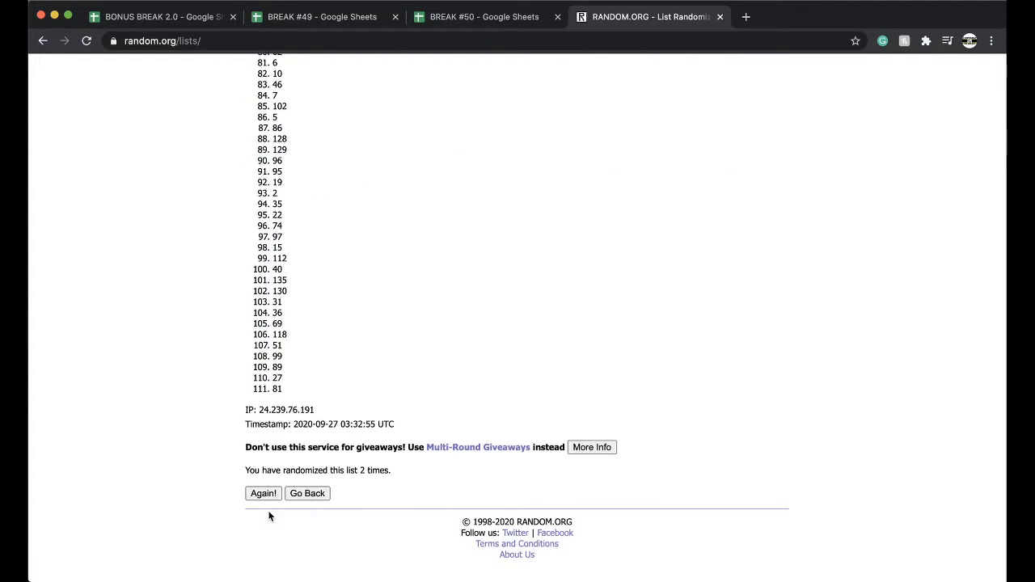
left_click(262, 493)
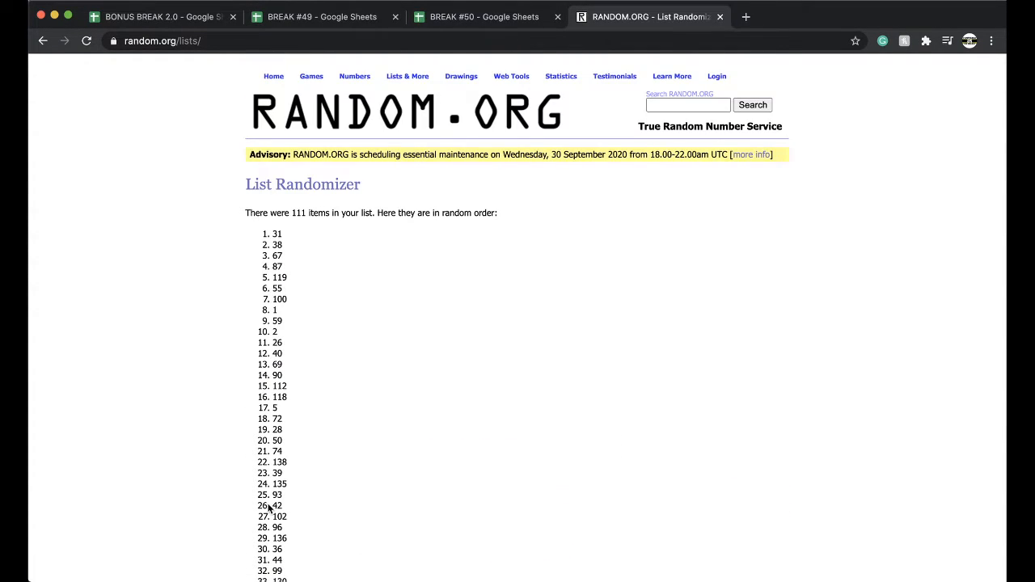
scroll("down", 3)
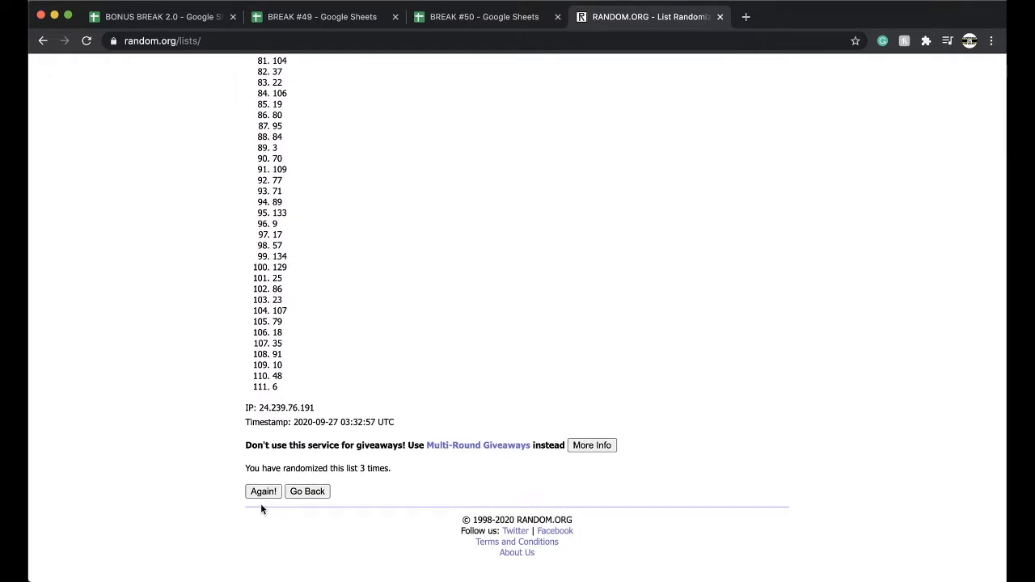
left_click(262, 492)
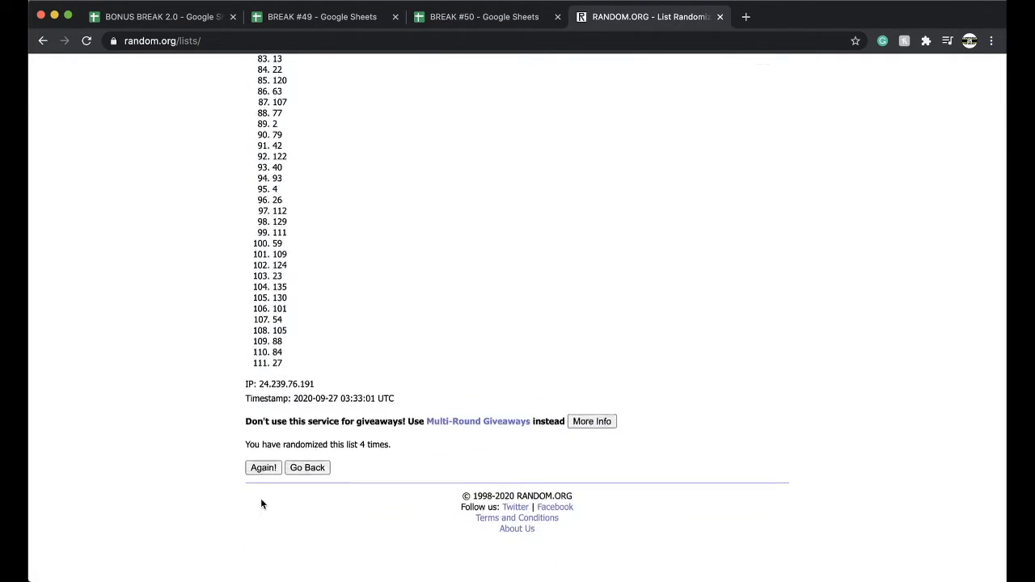
left_click(262, 467)
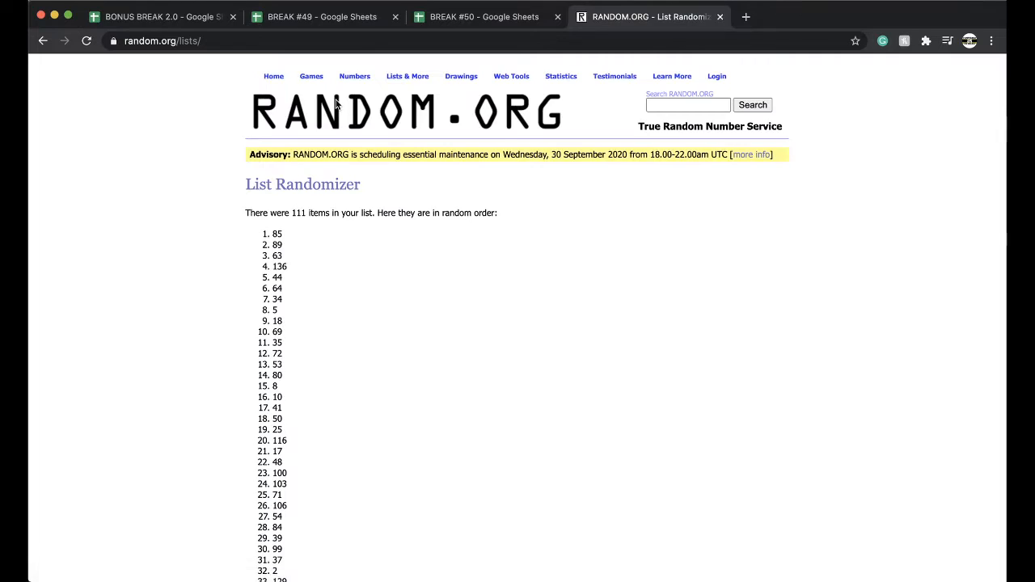
- Mark spot 85 in yellow on the #30 sheet and move to the #31 2020 PREMIUM PACK FB sheet
left_click(484, 16)
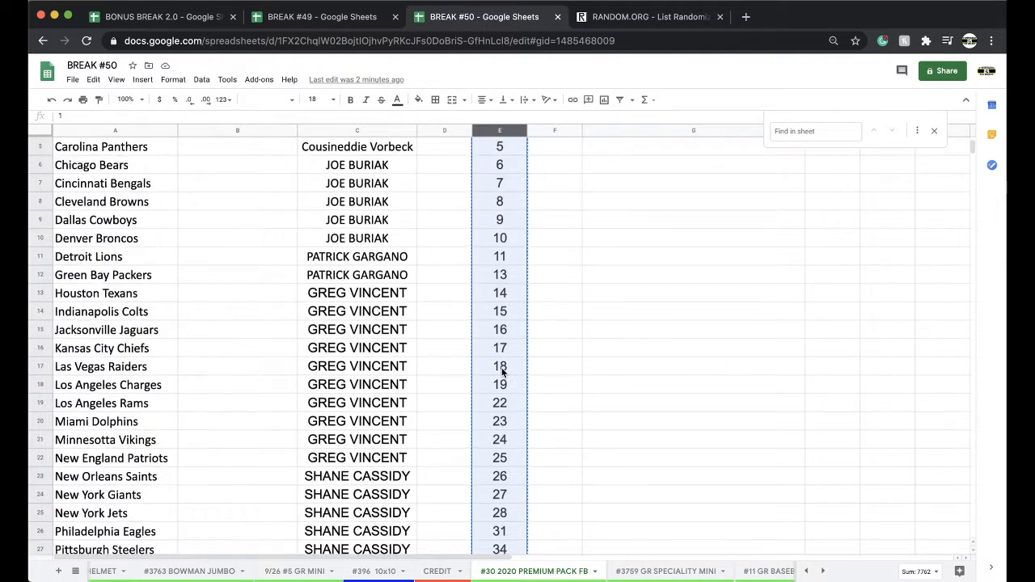
scroll("down", 3)
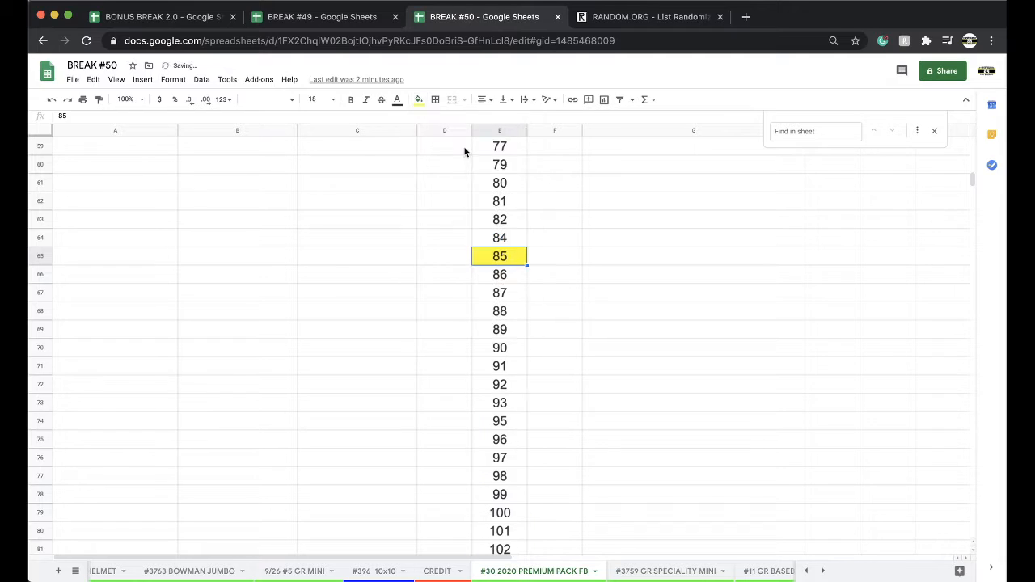
left_click(498, 130)
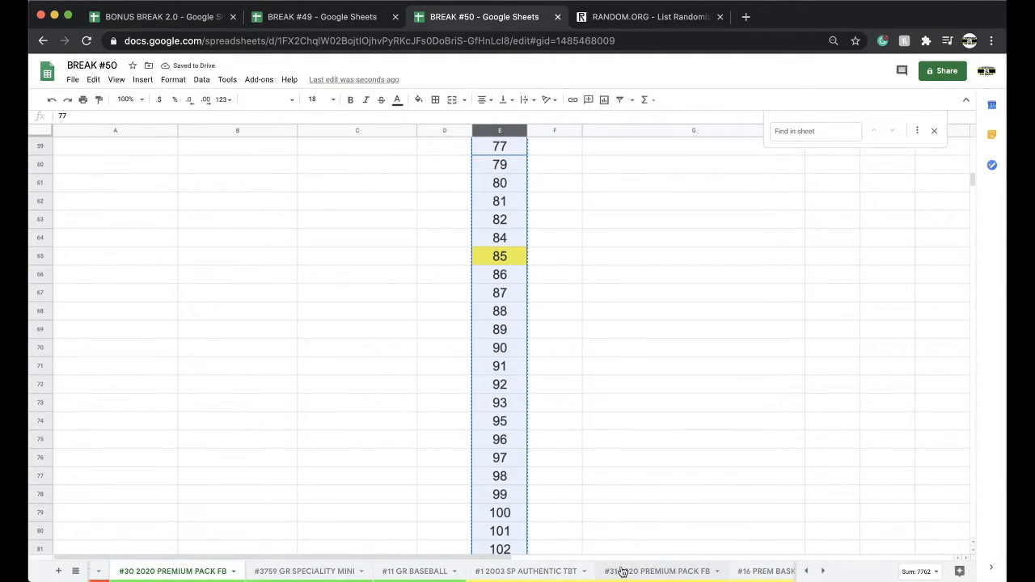
left_click(659, 572)
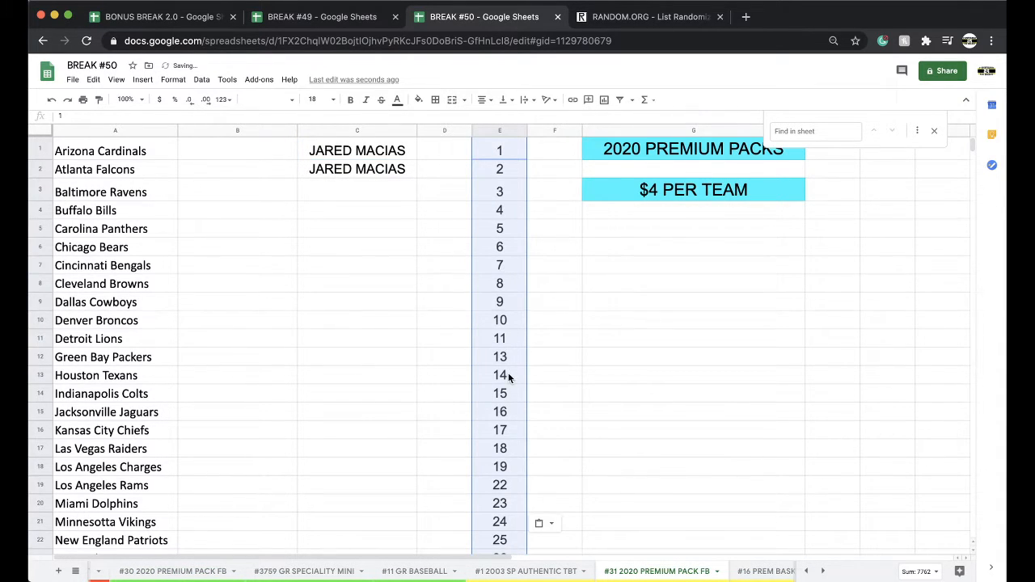
- Scroll through the numbered spots in column E to locate spot 85
scroll("down", 3)
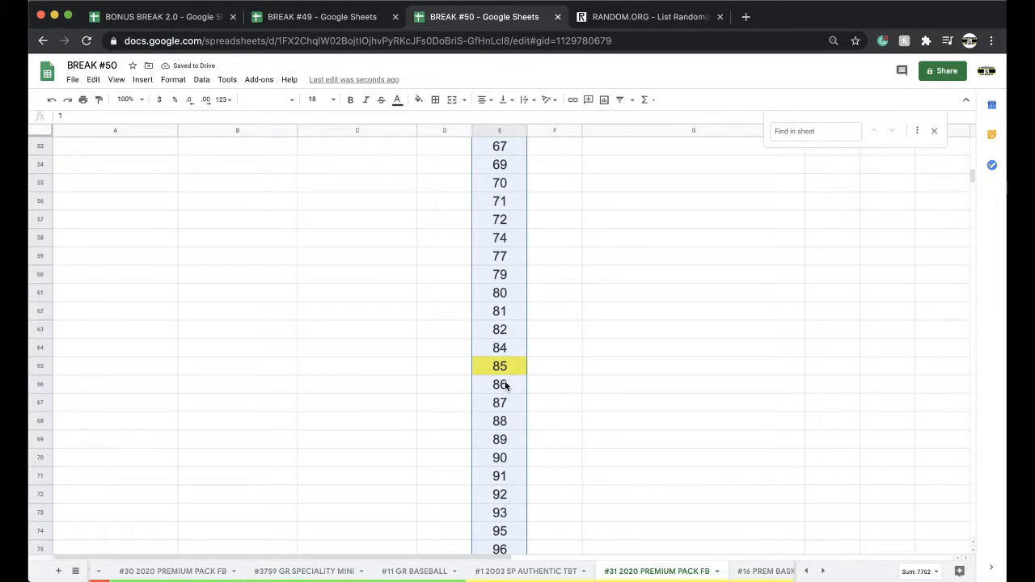
scroll("down", 3)
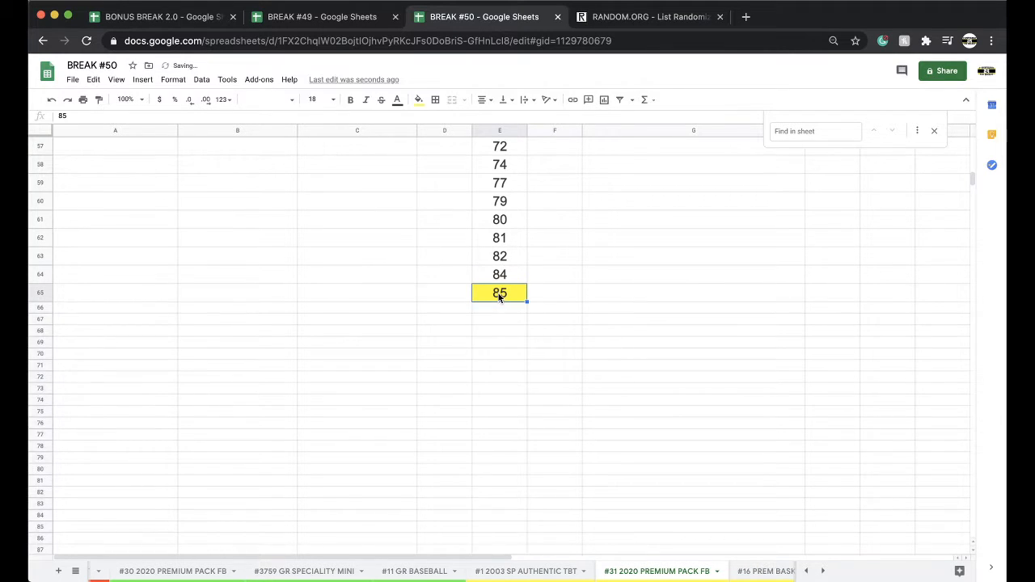
scroll("up", 3)
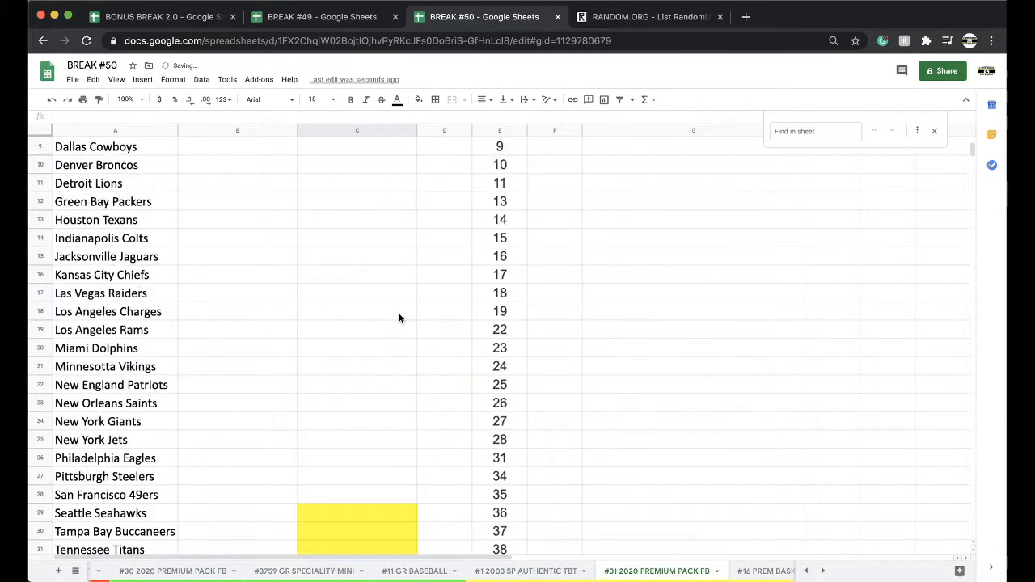
scroll("down", 3)
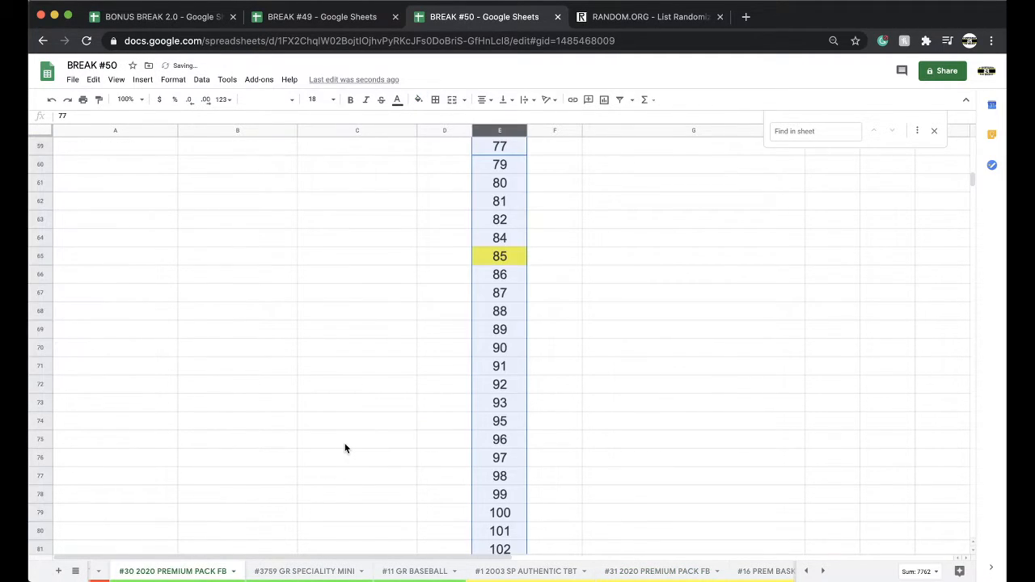
scroll("up", 3)
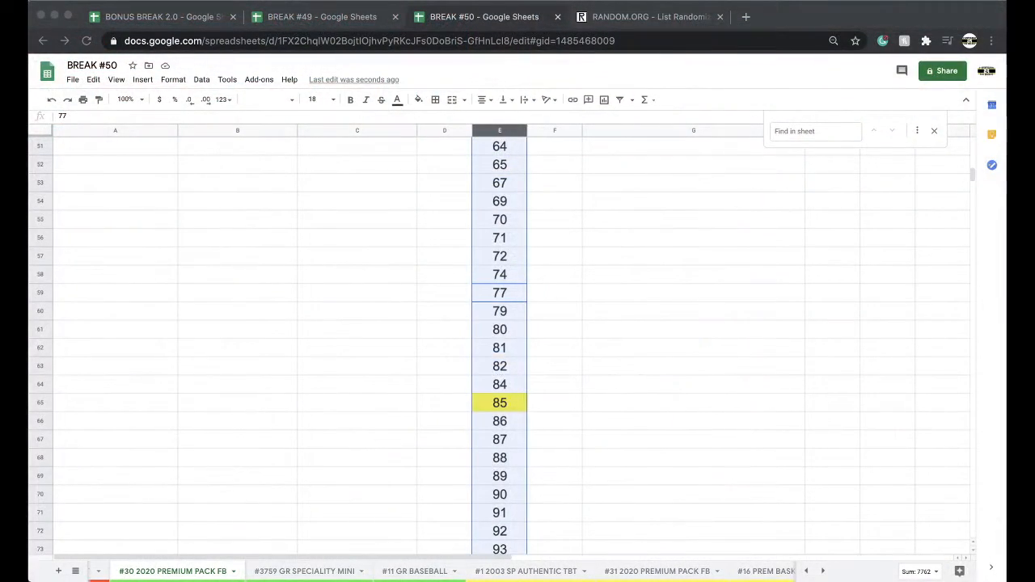
- Copy the column C buyer names beside the NFL teams and switch to RANDOM.ORG
scroll("up", 3)
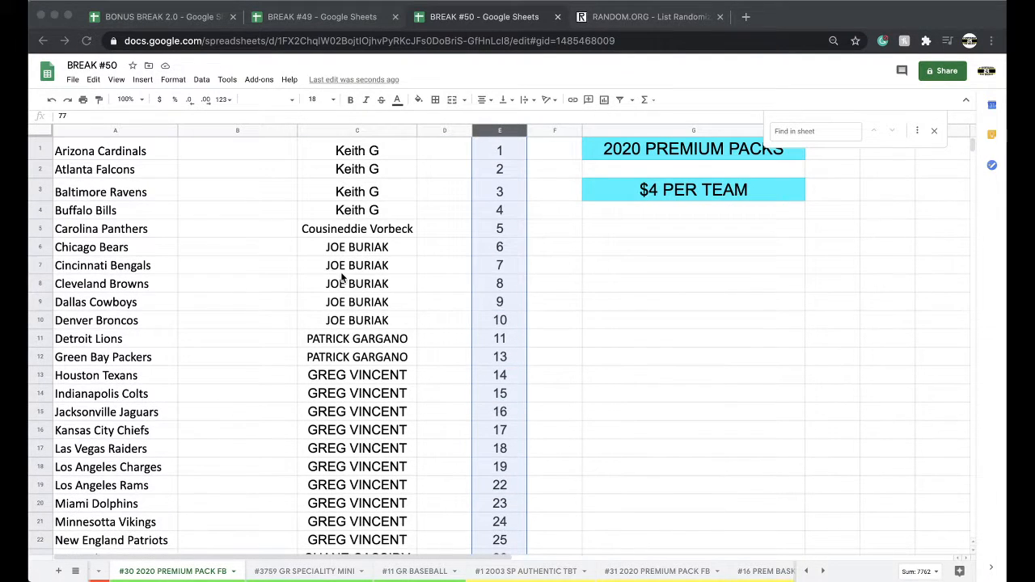
left_click(356, 246)
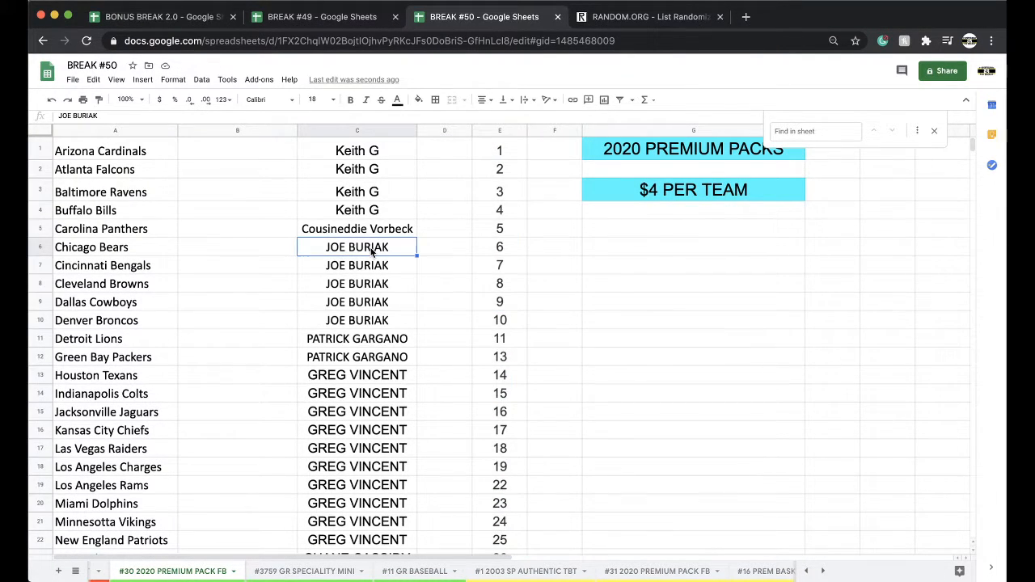
scroll("down", 3)
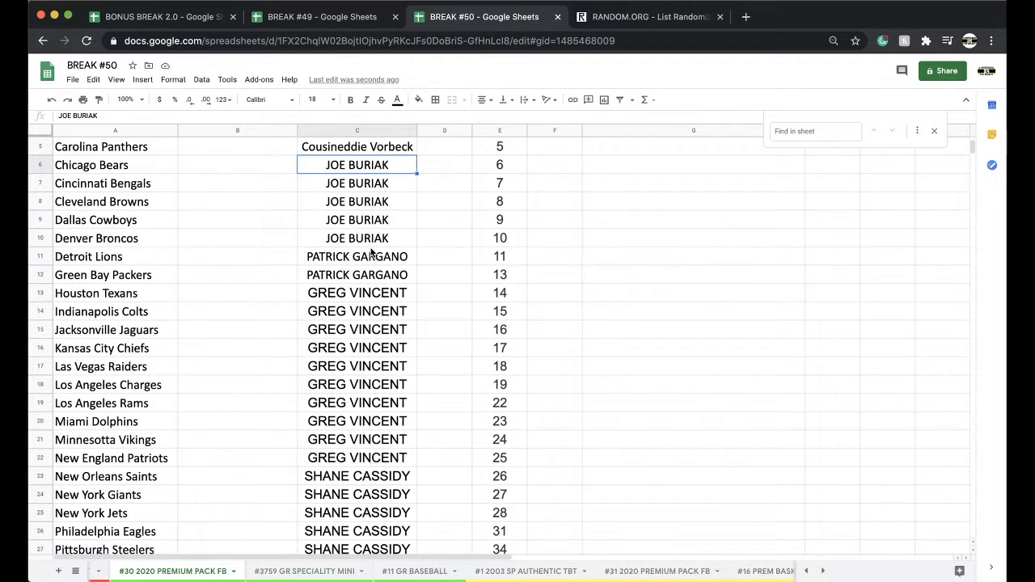
scroll("down", 3)
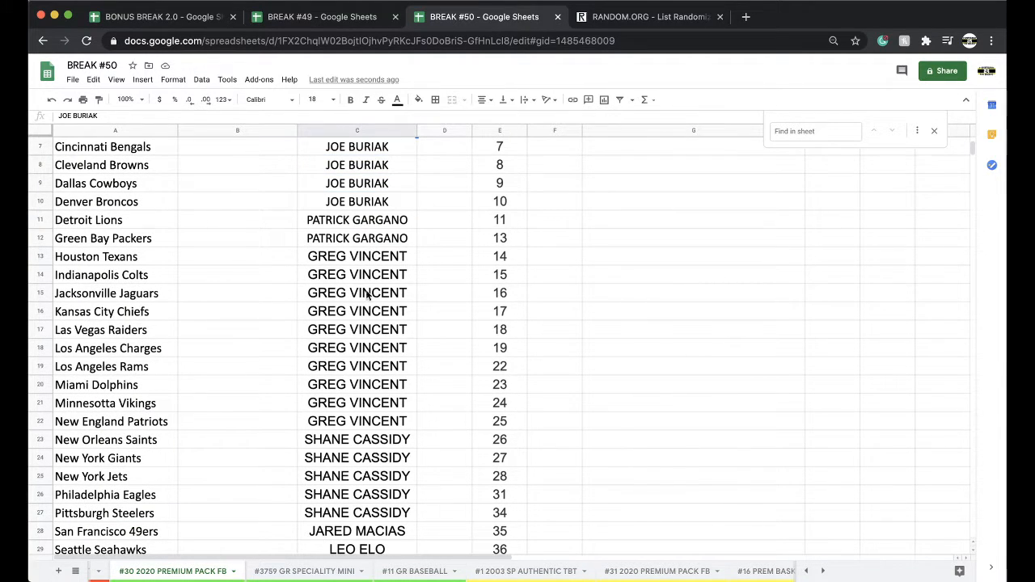
scroll("down", 3)
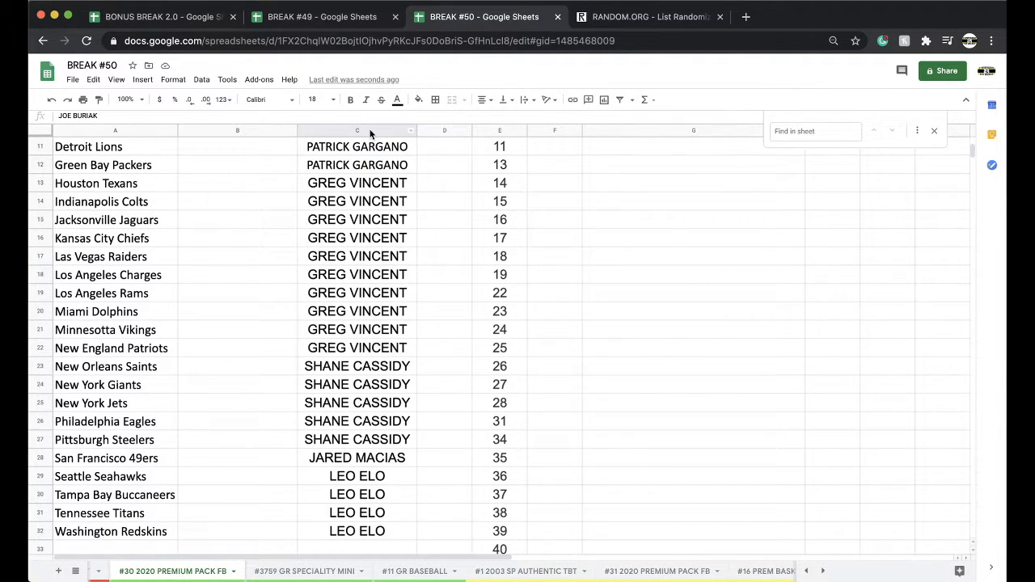
left_click(650, 16)
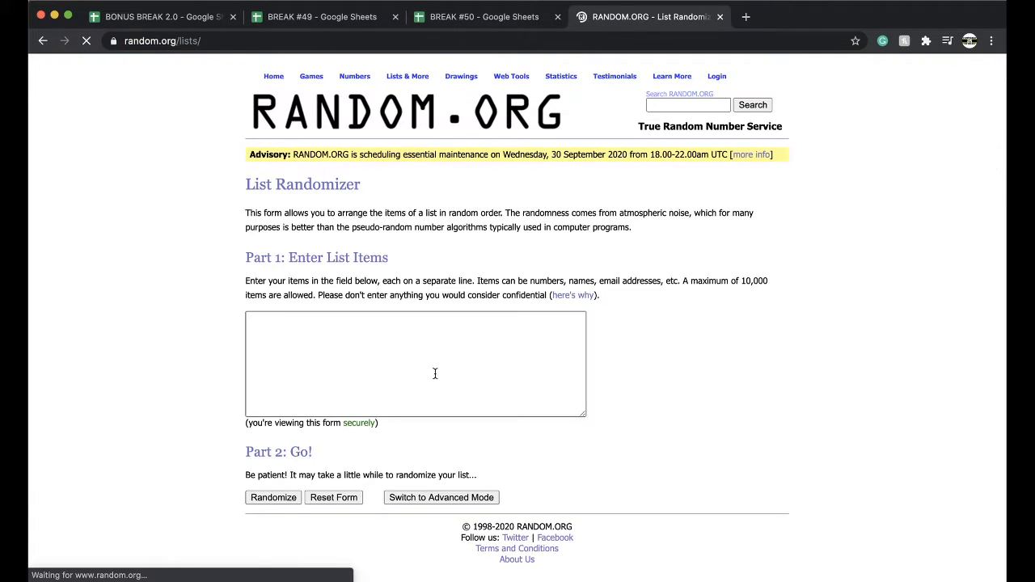
- Shuffle the 32 buyer names several times and return to the BREAK #50 spreadsheet
left_click(272, 499)
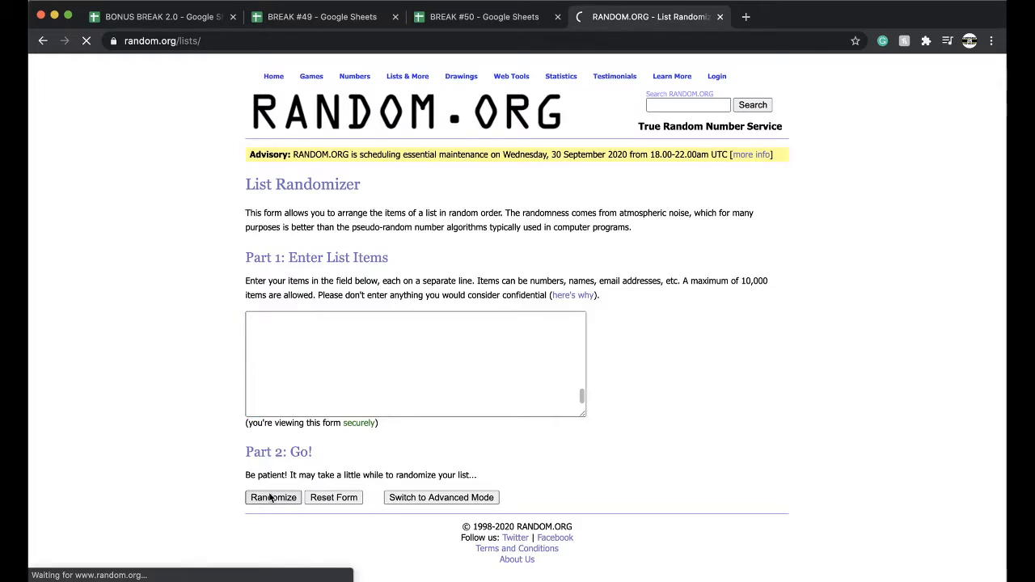
left_click(272, 499)
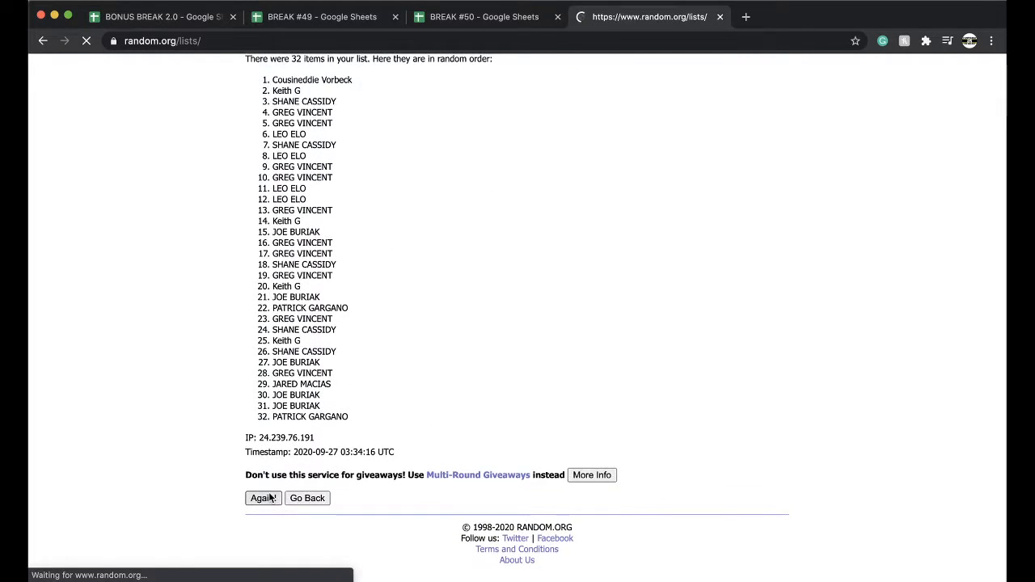
left_click(262, 499)
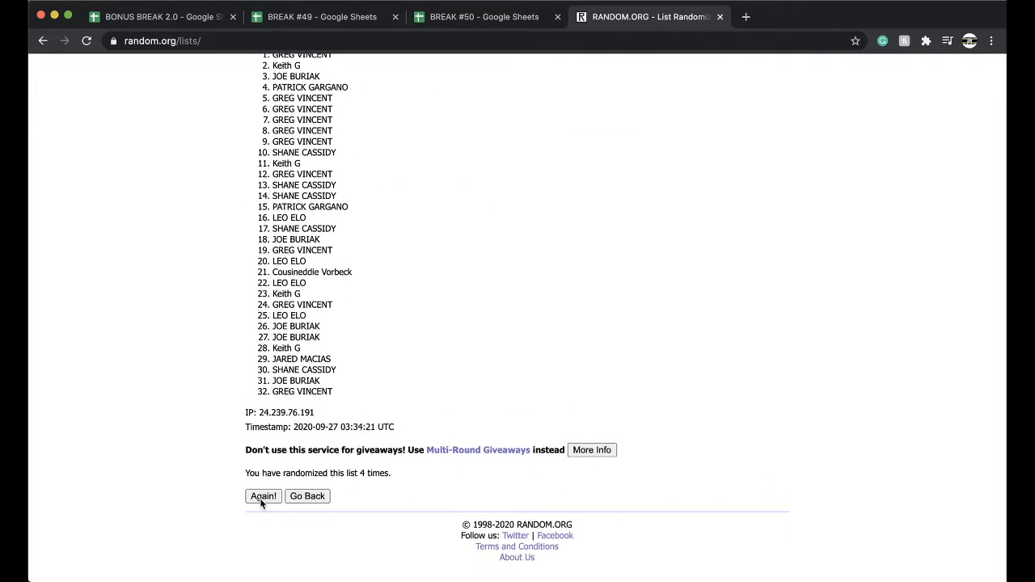
left_click(262, 495)
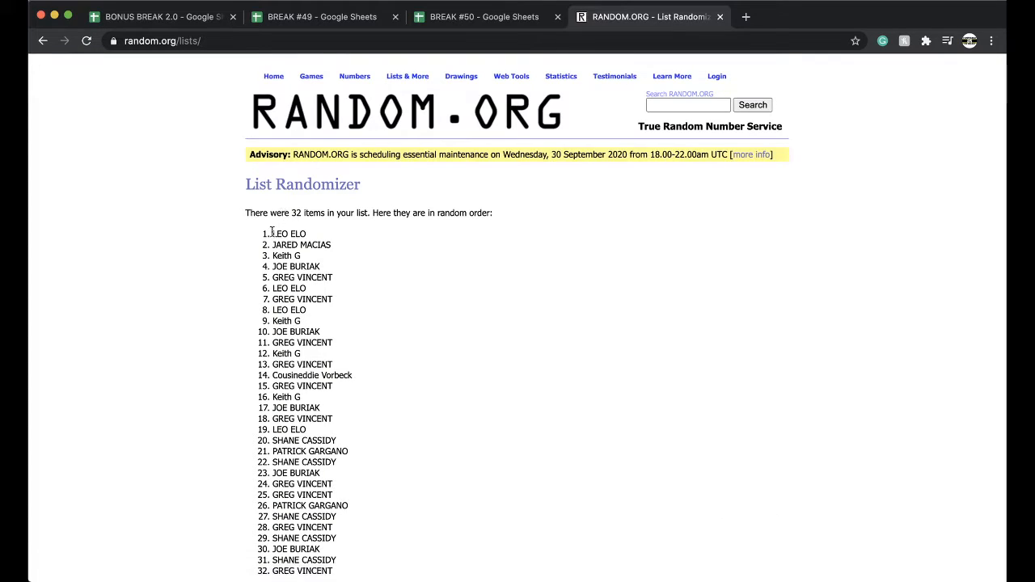
scroll("down", 3)
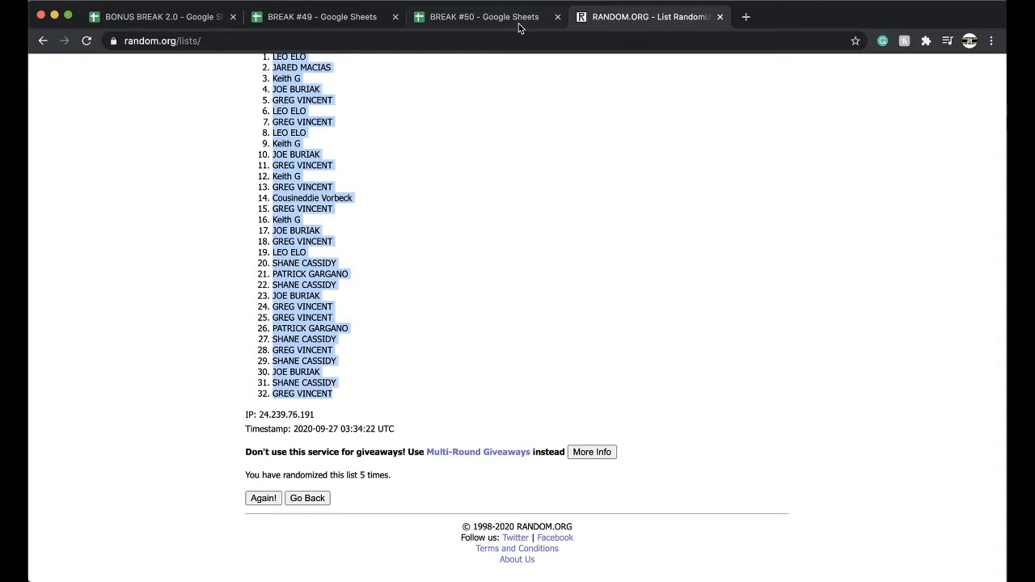
left_click(484, 16)
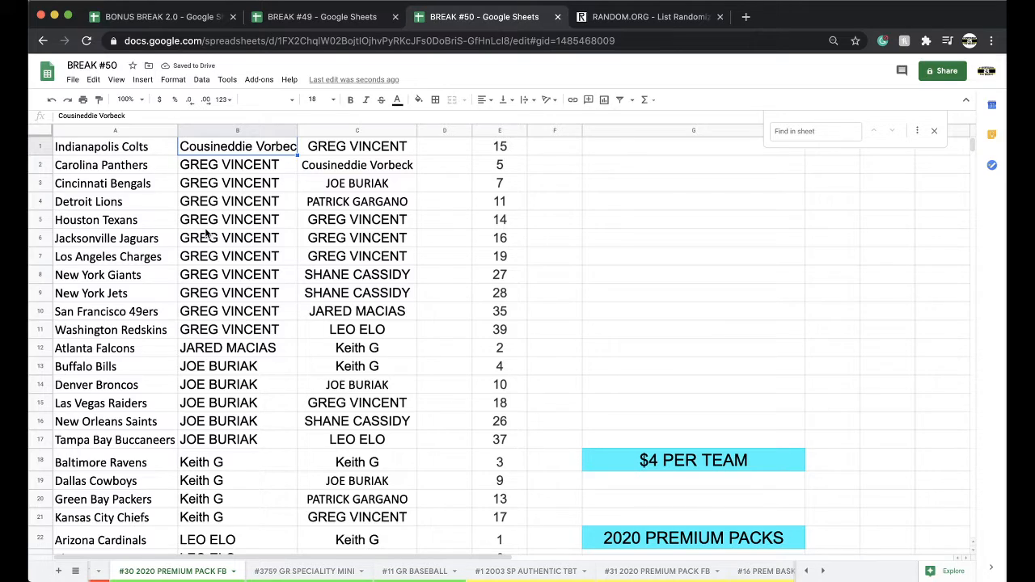
- Paste the randomized buyer names into column B and check every team row
left_click(236, 348)
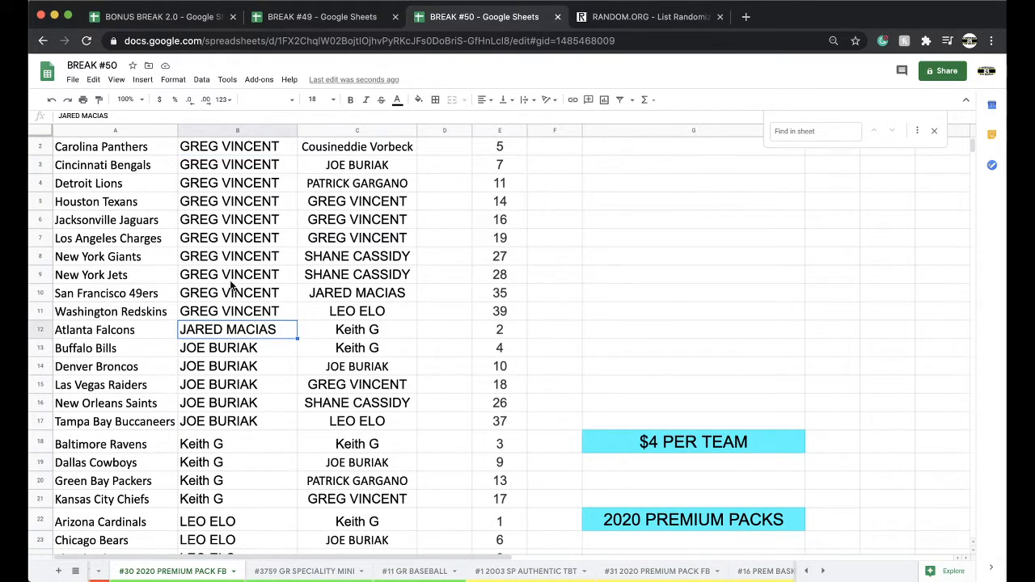
scroll("down", 3)
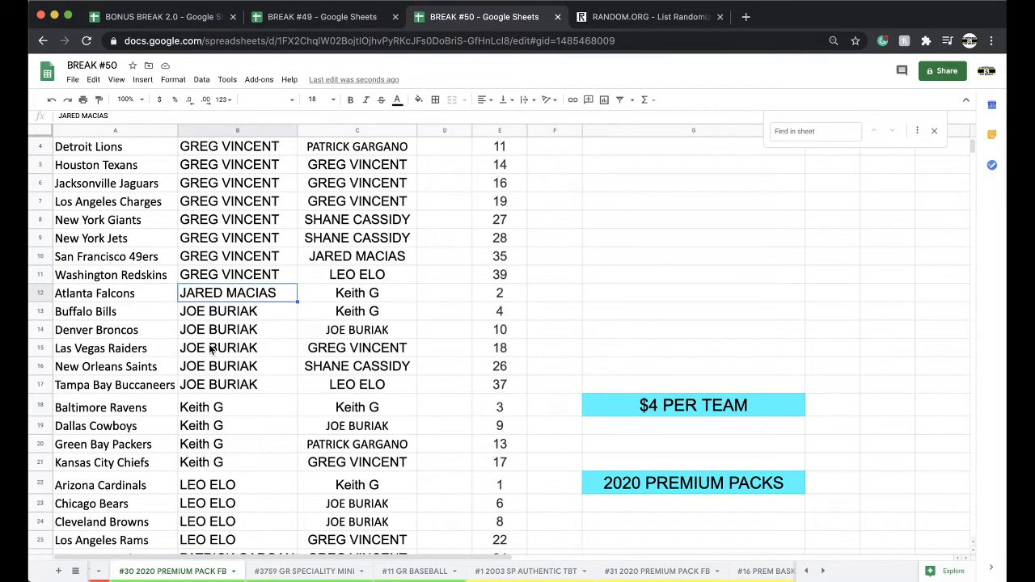
scroll("down", 3)
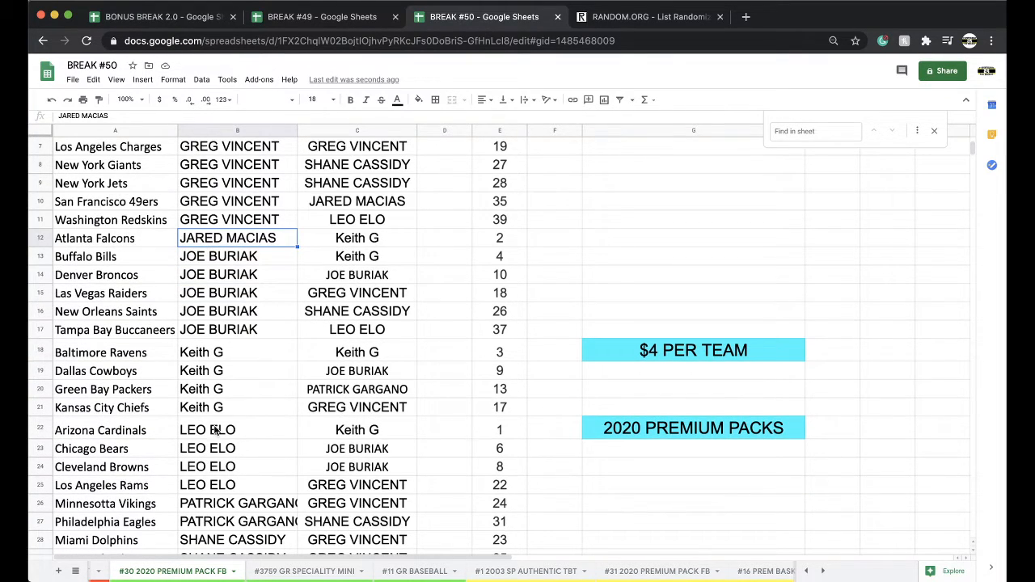
scroll("down", 3)
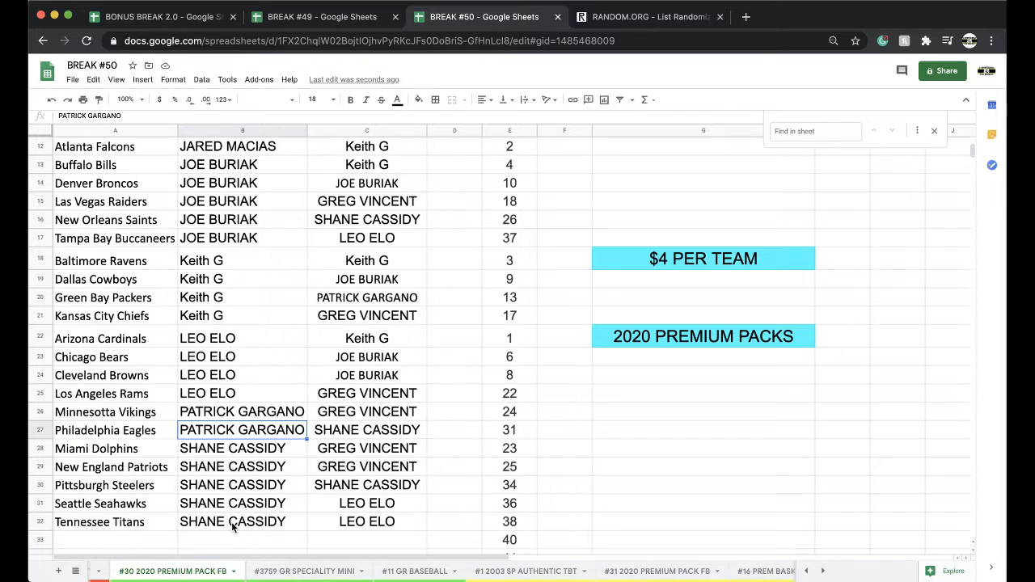
scroll("up", 3)
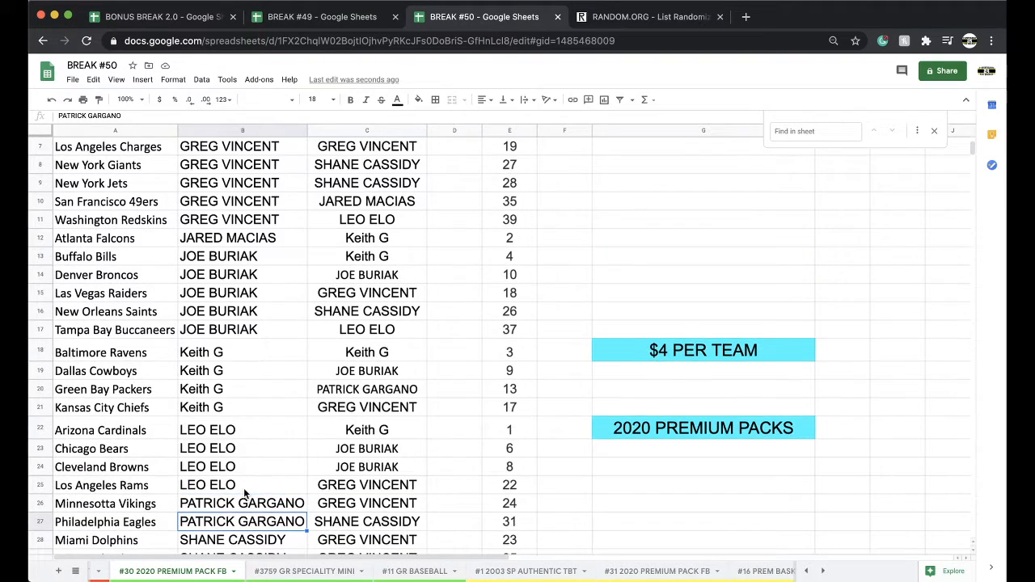
scroll("up", 3)
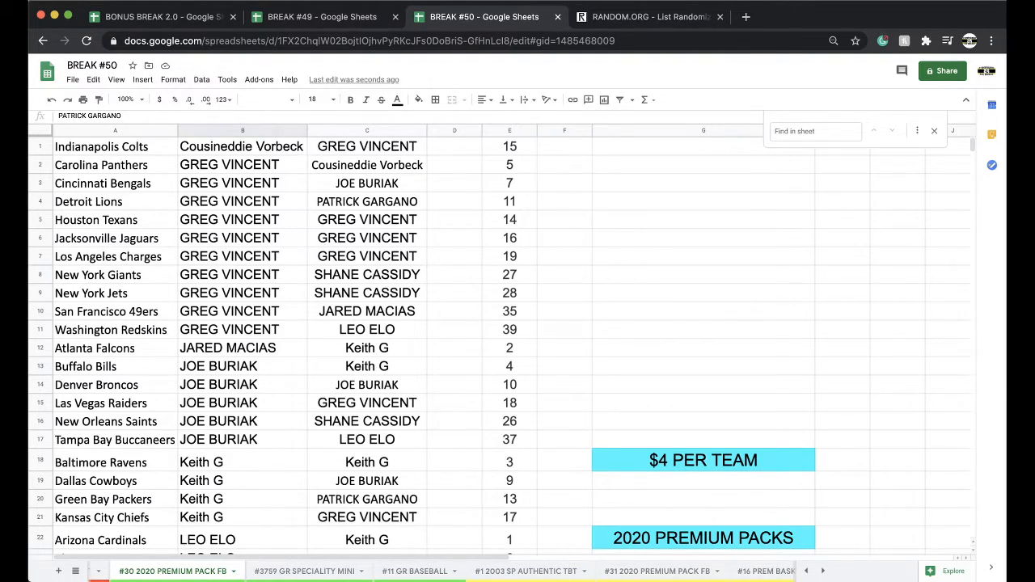
mouse_move(961, 404)
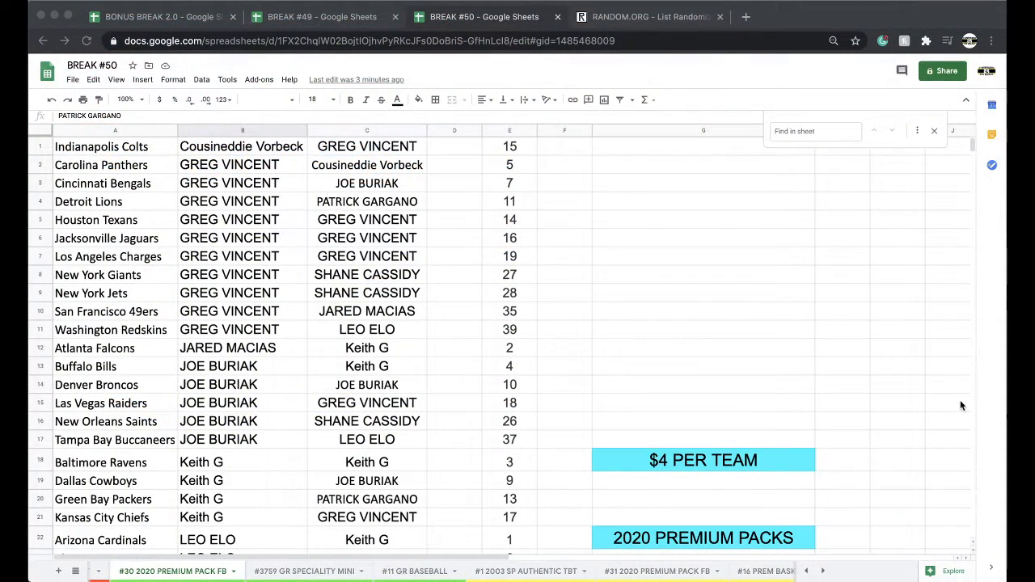
mouse_move(260, 293)
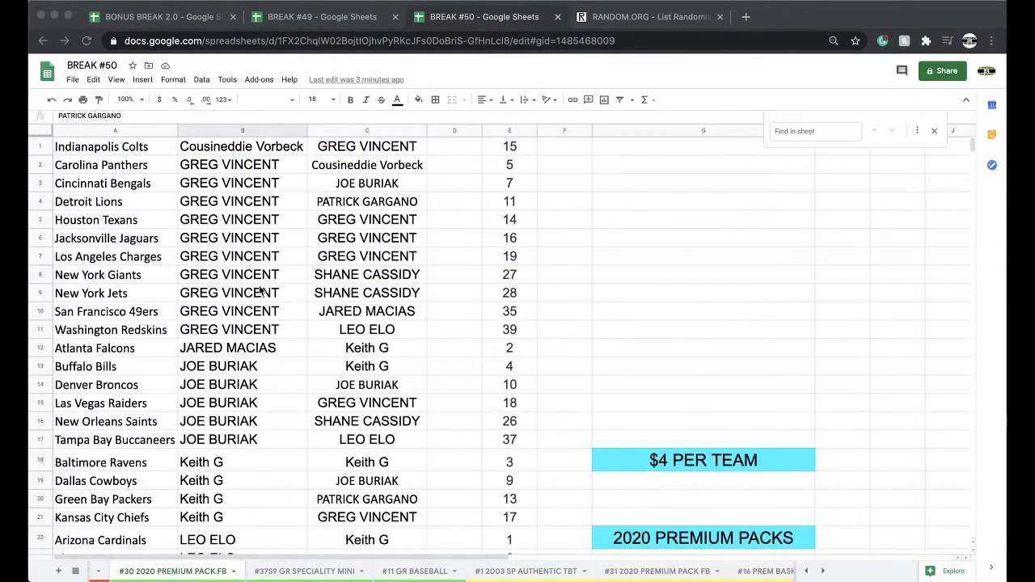
- Sort the teams A→Z and fill the Tennessee Titans buyer cell B37 in cyan as hit card winner
left_click(101, 146)
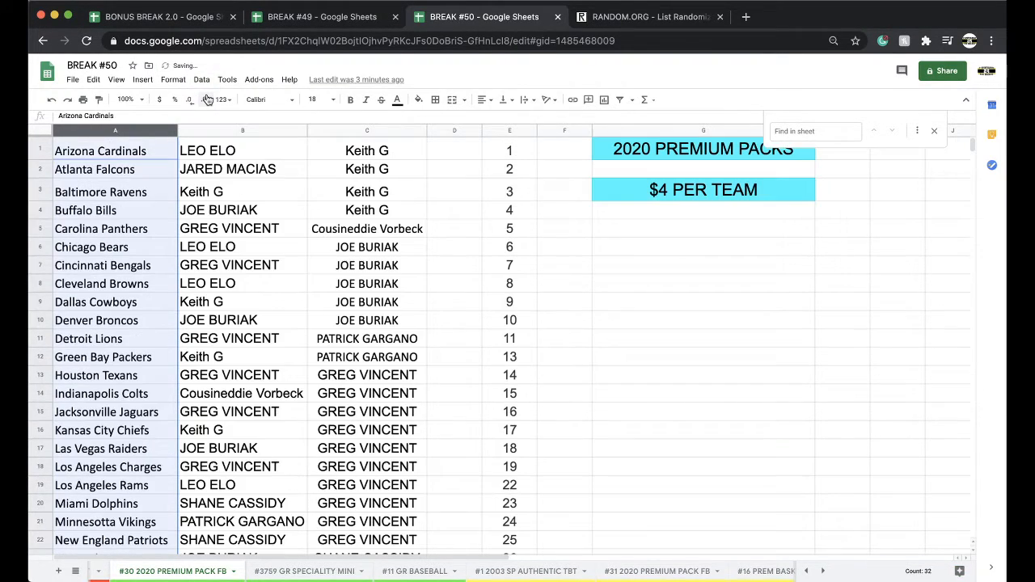
scroll("down", 3)
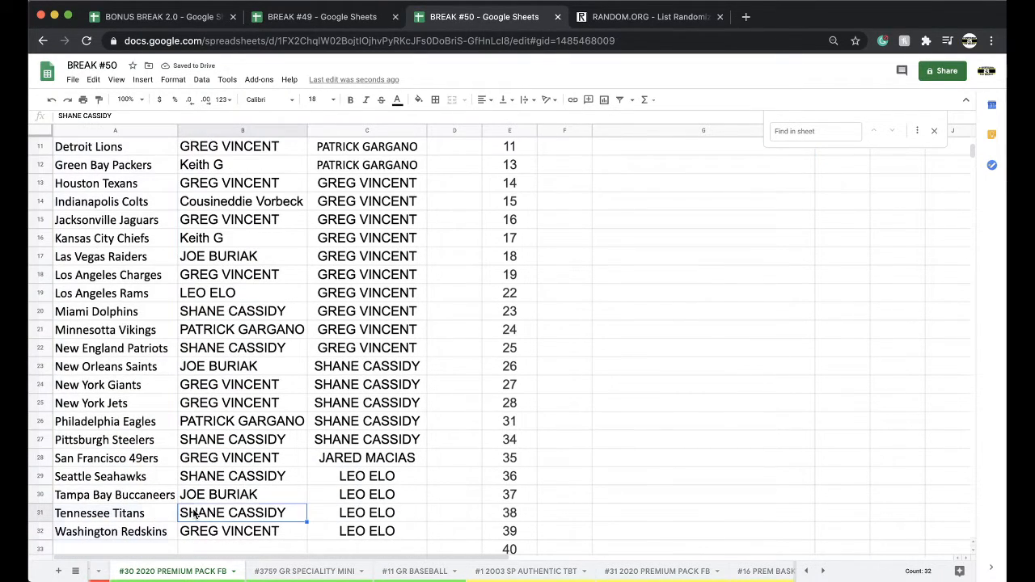
left_click(419, 101)
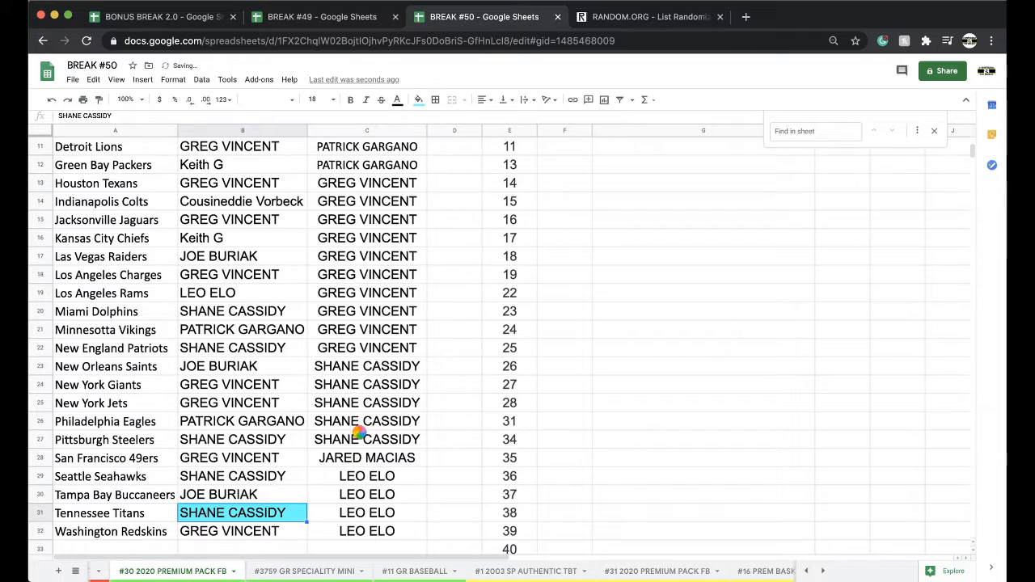
scroll("up", 3)
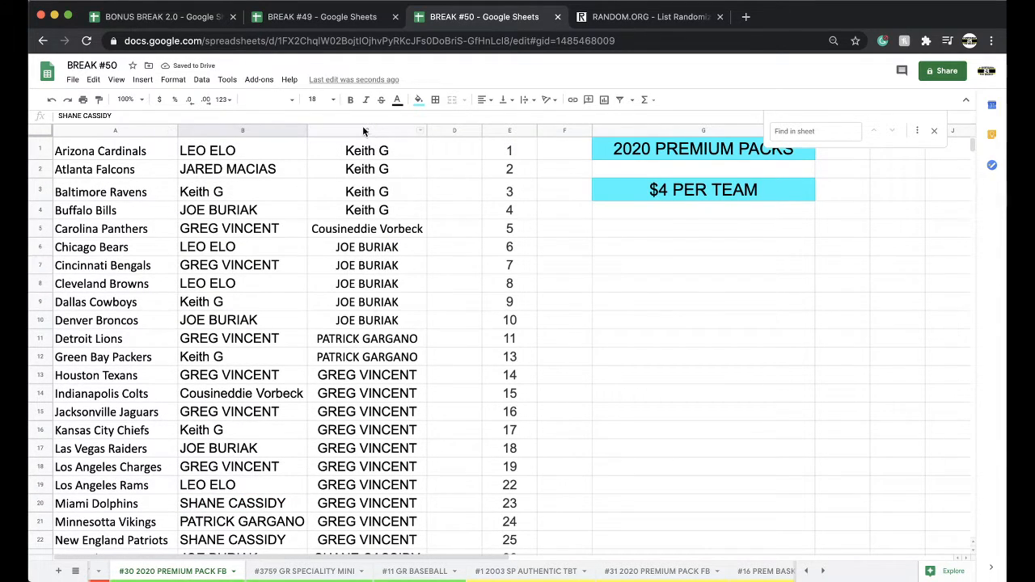
- Copy the column C buyer names and switch to the RANDOM.ORG list randomizer
left_click(366, 130)
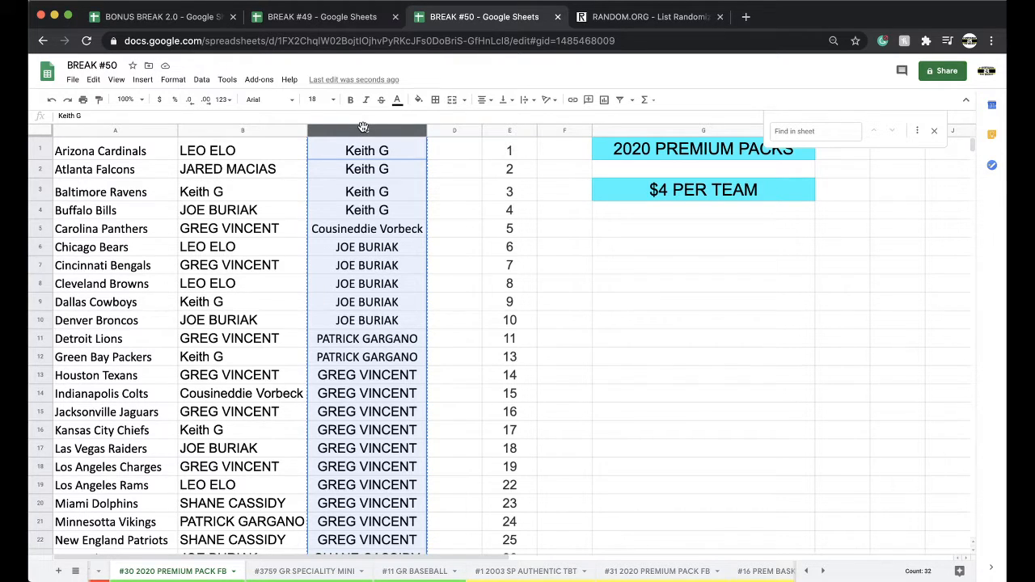
scroll("down", 3)
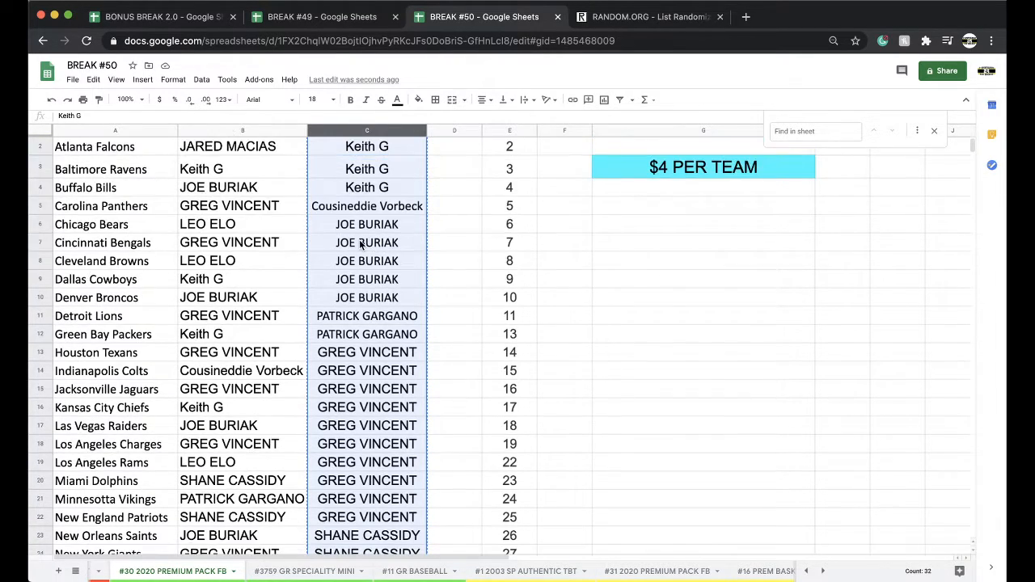
scroll("up", 3)
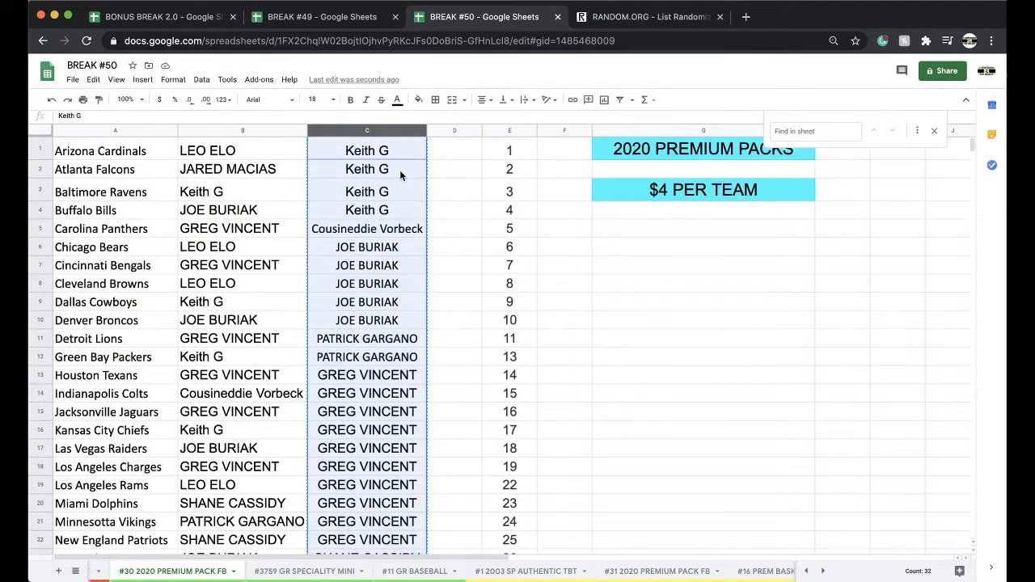
left_click(647, 16)
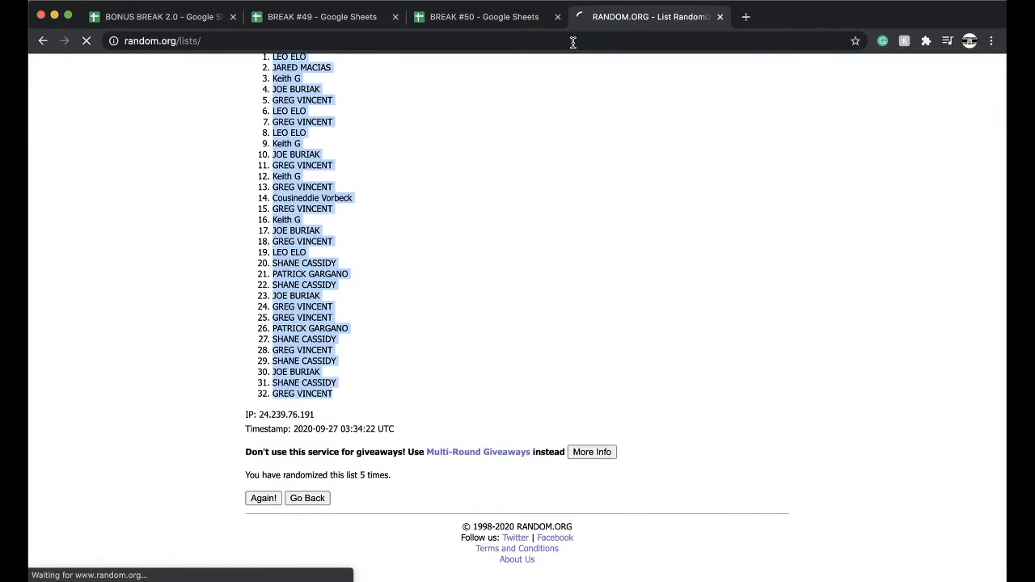
left_click(307, 498)
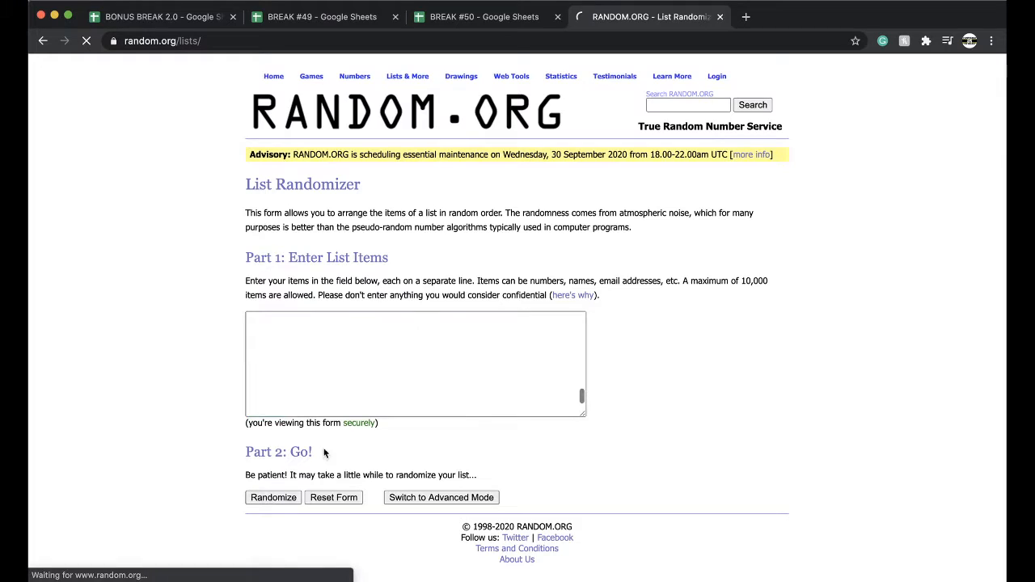
left_click(272, 498)
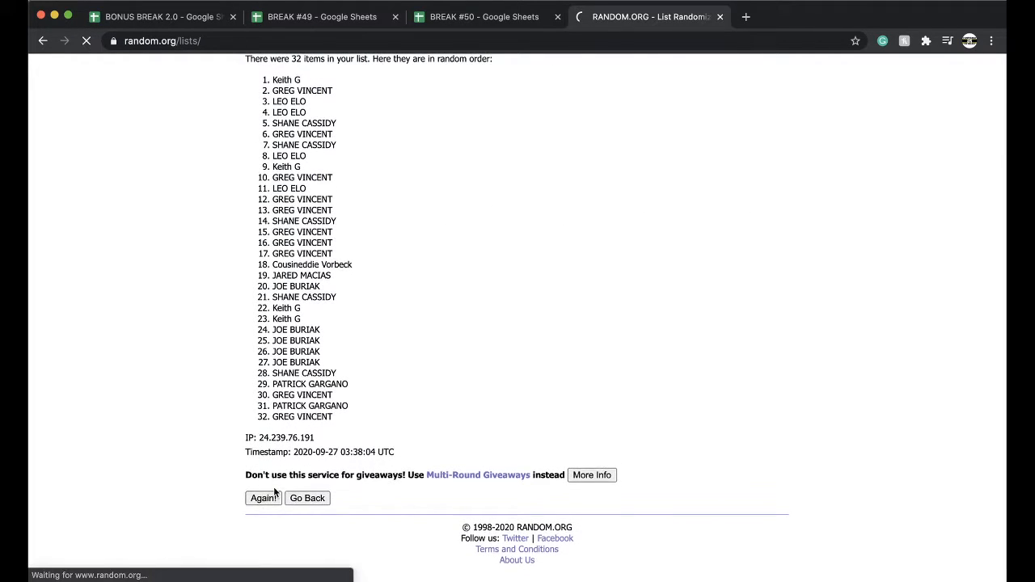
left_click(262, 498)
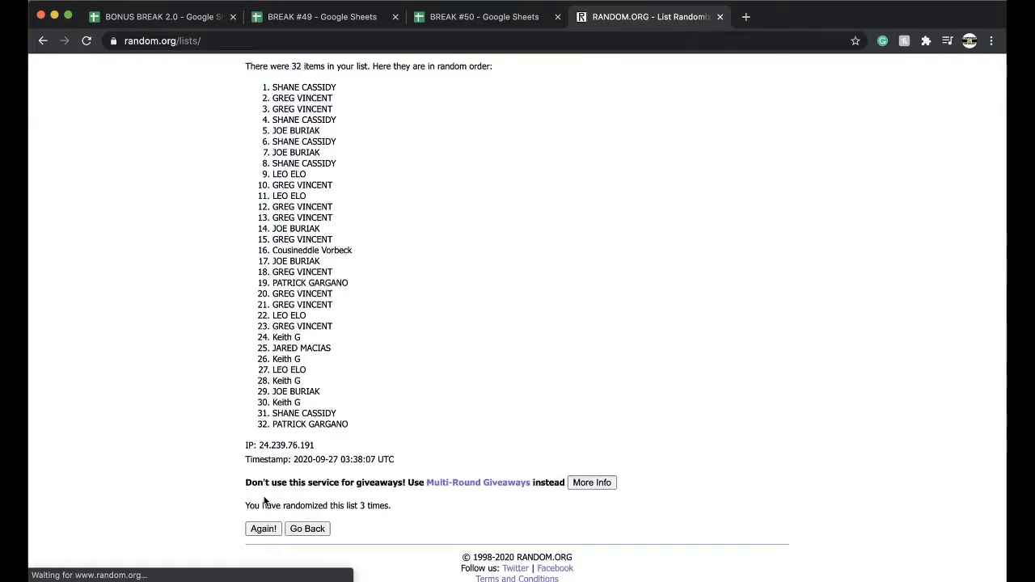
left_click(263, 527)
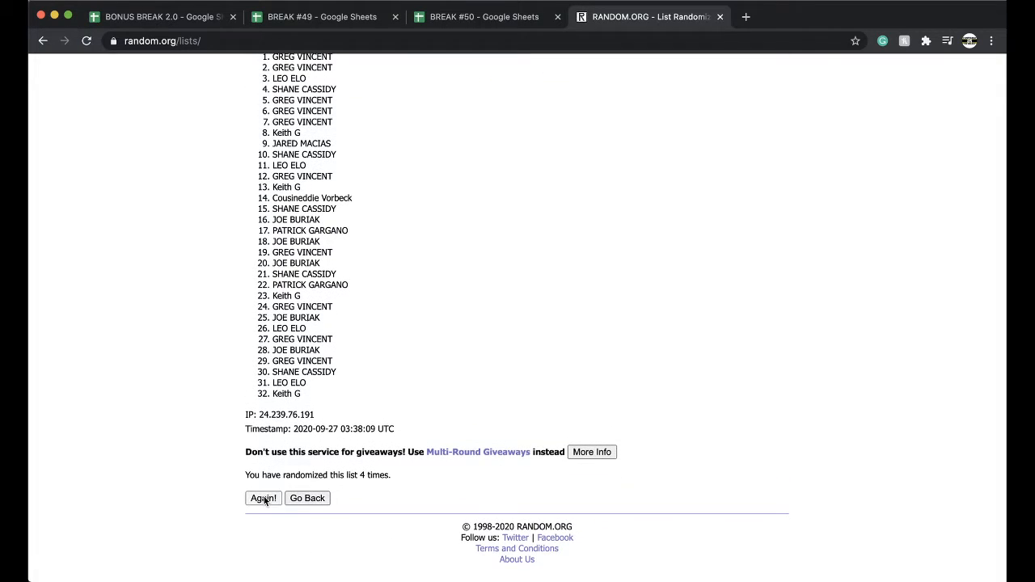
left_click(263, 498)
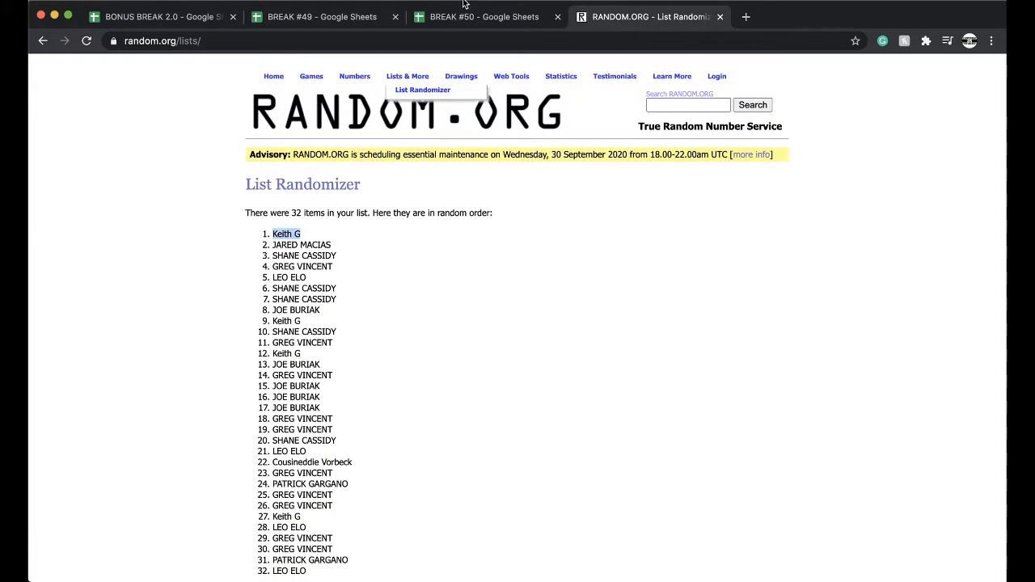
left_click(486, 17)
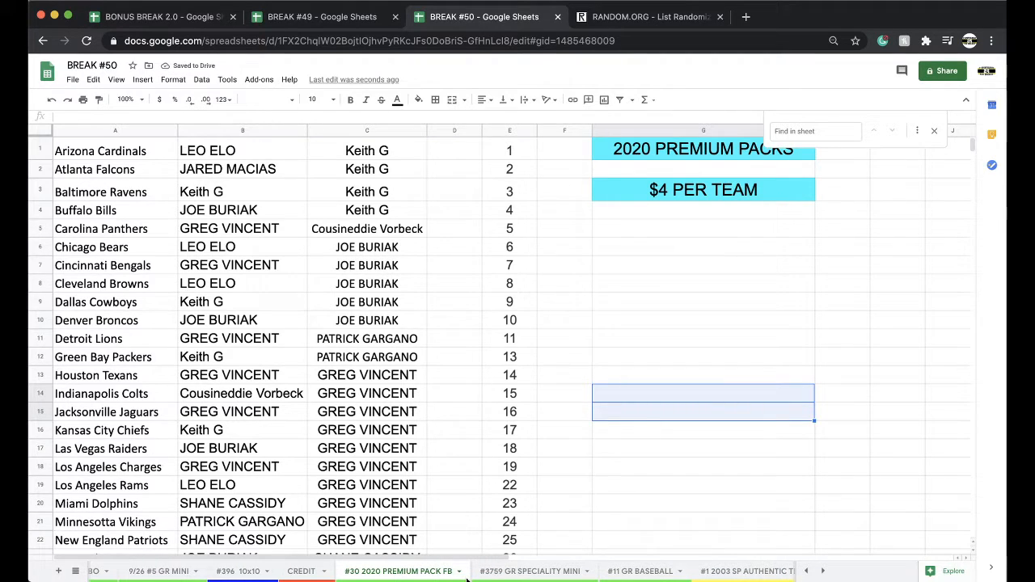
- Paste the randomized names into column C of the #31 2020 PREMIUM PACK FB sheet
scroll("down", 3)
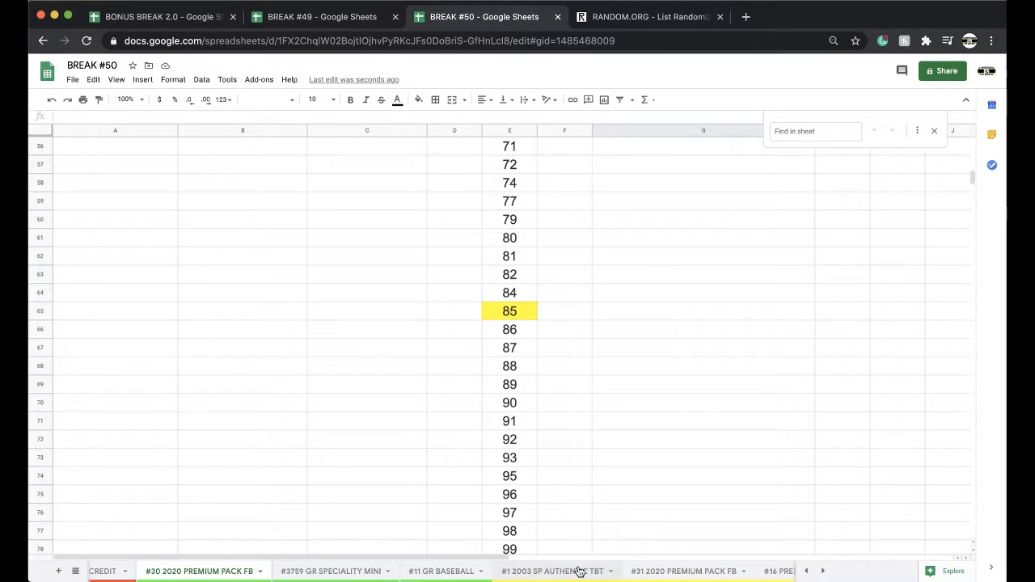
left_click(635, 571)
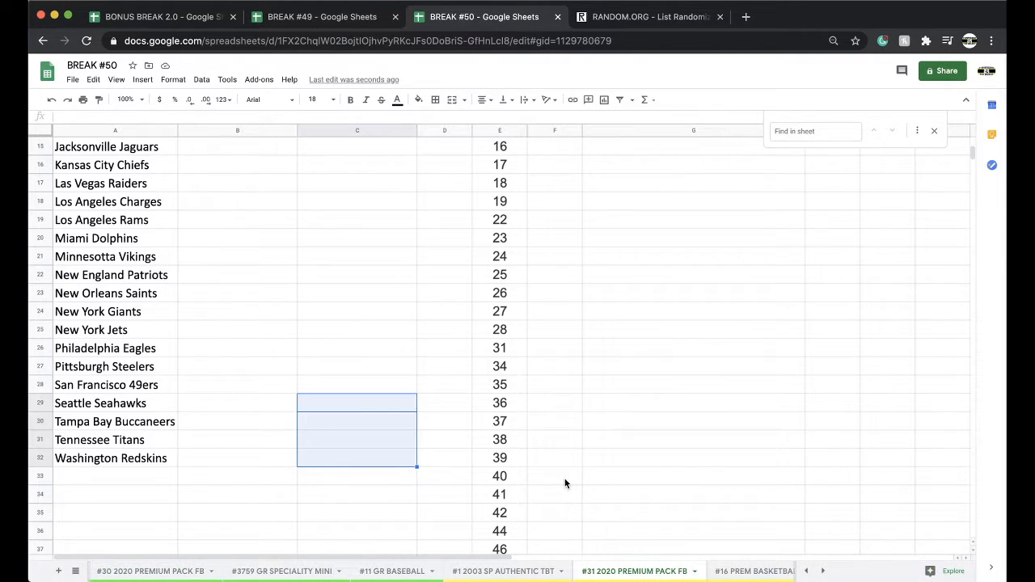
scroll("down", 3)
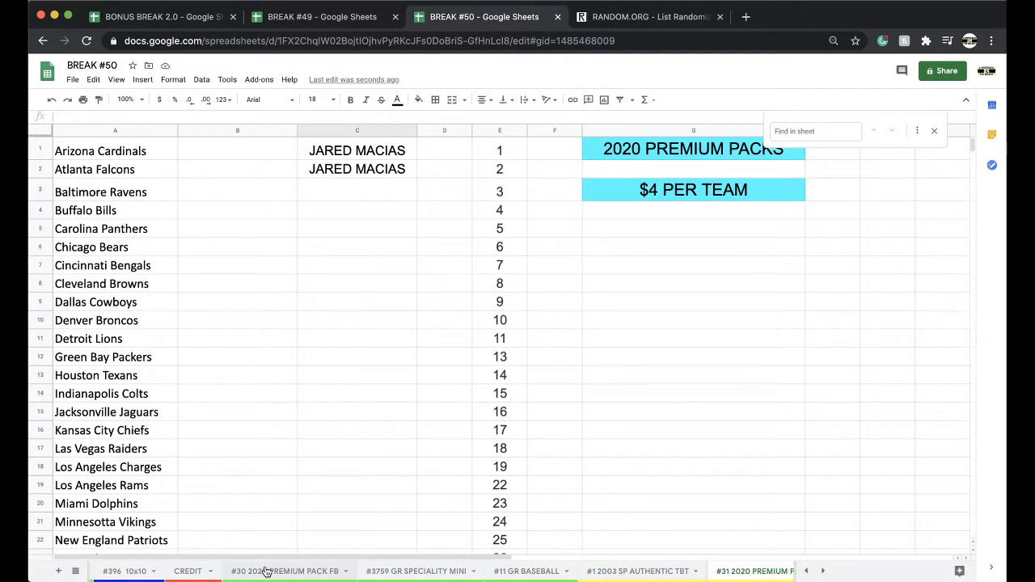
scroll("down", 3)
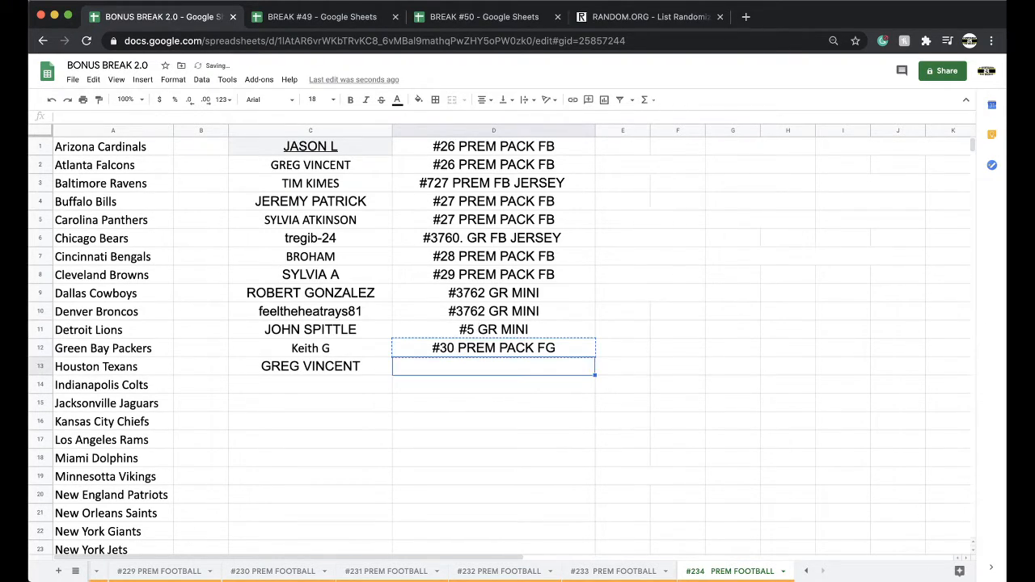
- Return to the Break #50 spreadsheet and view the #1 2003 SP Authentic TBT sheet
left_click(482, 17)
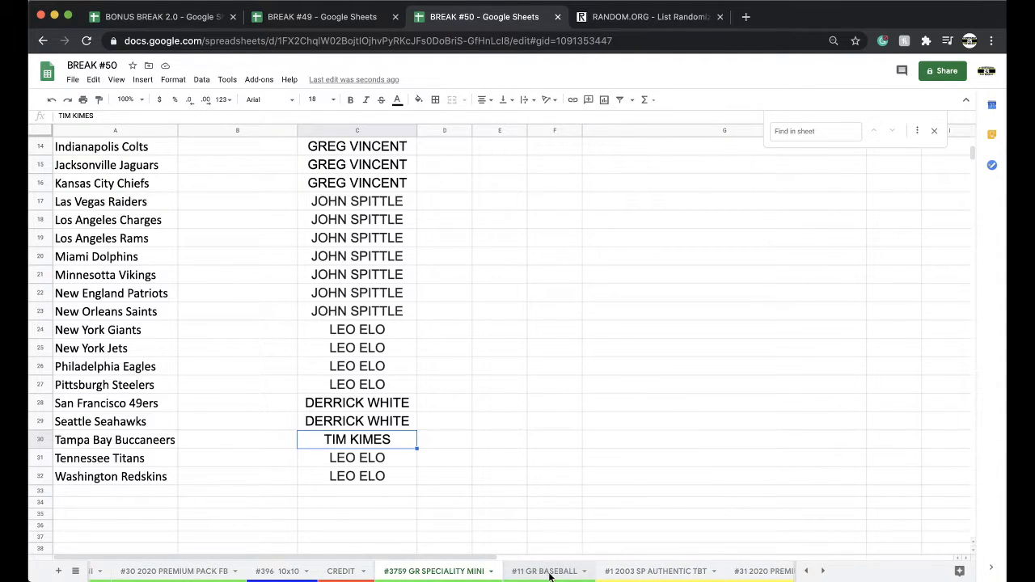
left_click(543, 571)
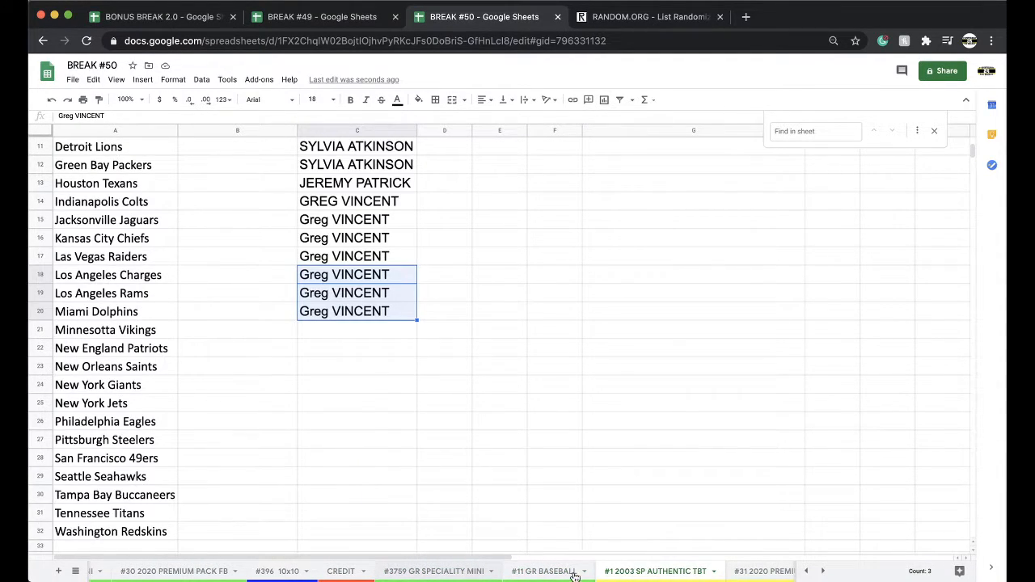